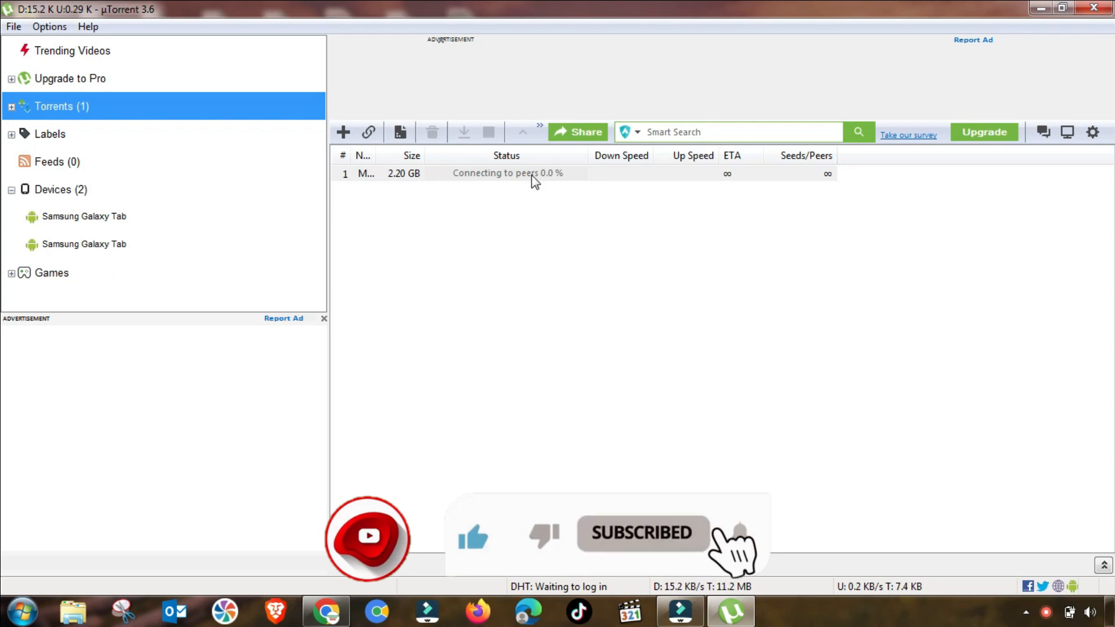
pyautogui.moveTo(375, 183)
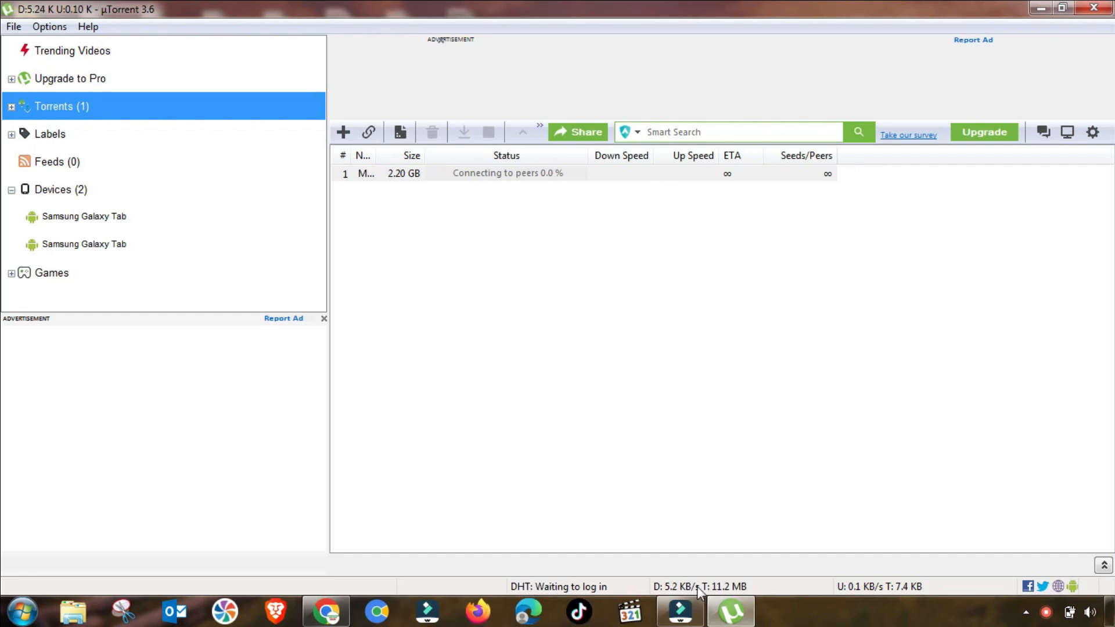
pyautogui.moveTo(531, 232)
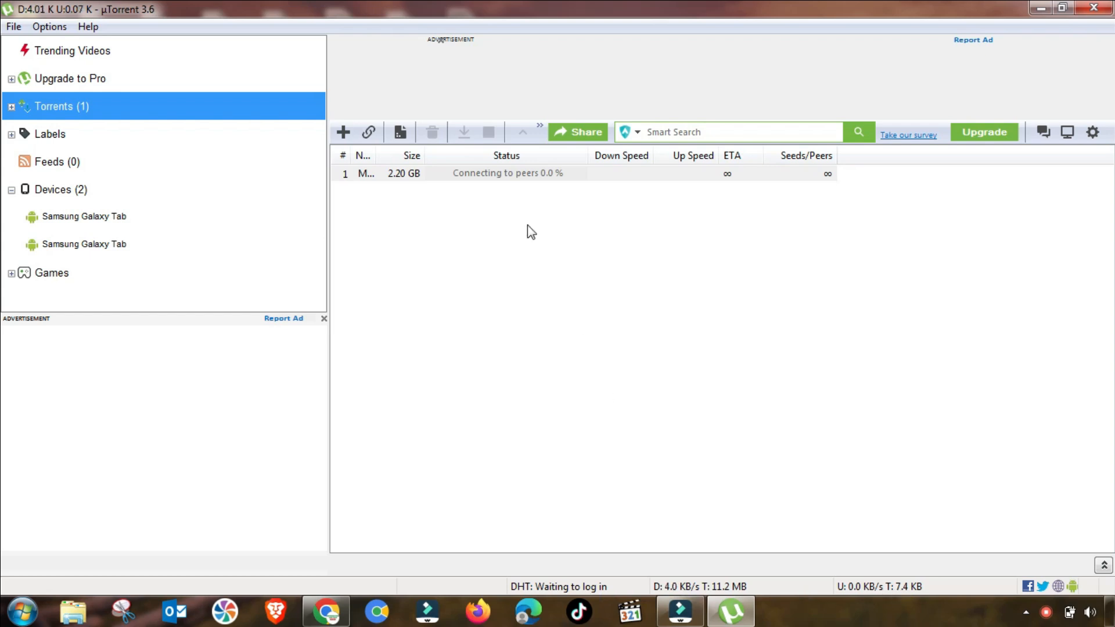
# Stop the 2.20 GB torrent that was stuck connecting to peers.
pyautogui.rightClick(484, 173)
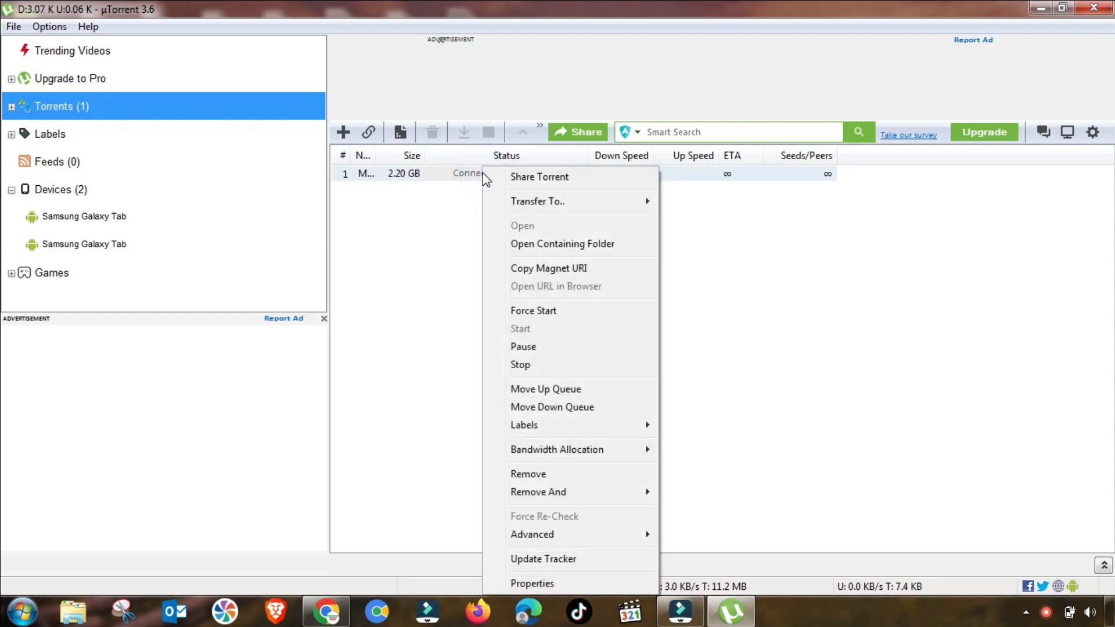
pyautogui.click(520, 364)
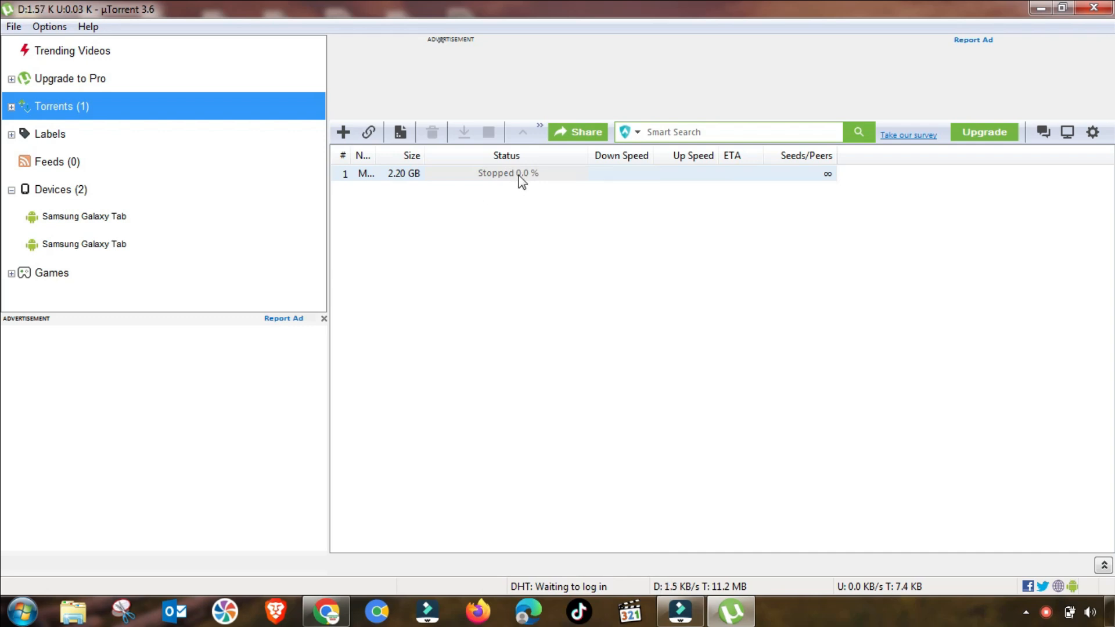
# Set a random incoming port (35291) with UPnP and NAT-PMP mapping enabled, and apply it.
pyautogui.click(49, 27)
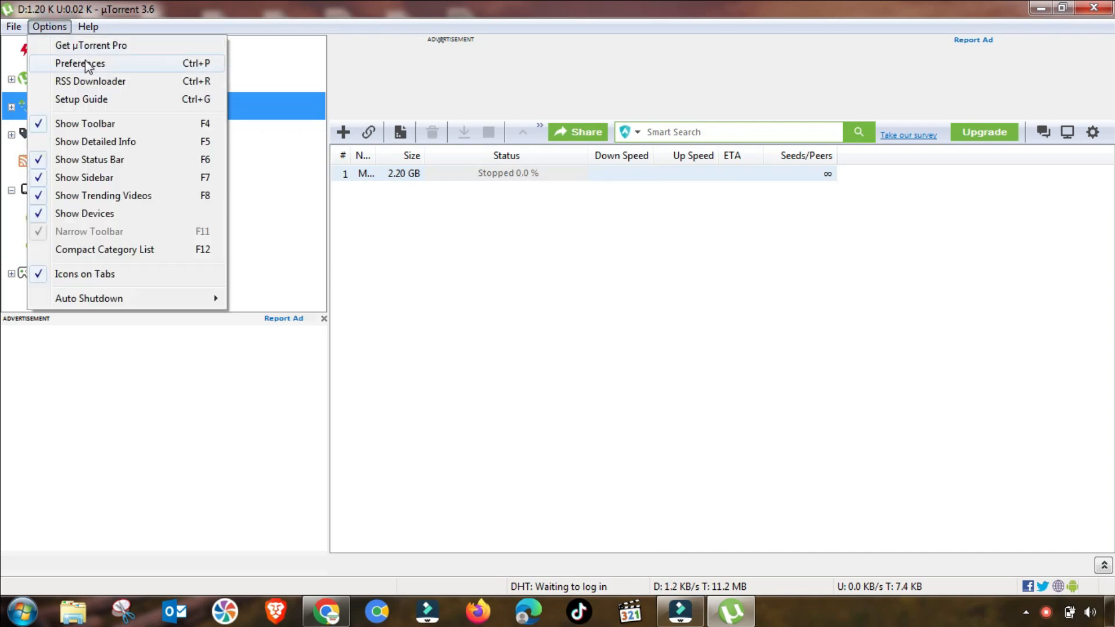
pyautogui.click(80, 63)
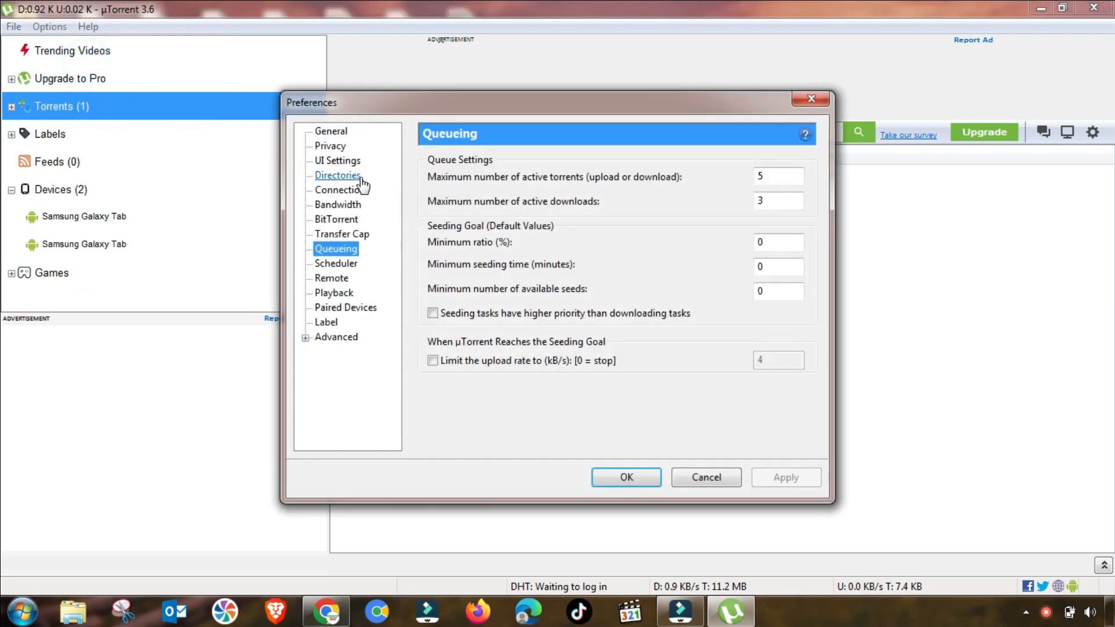
pyautogui.click(337, 176)
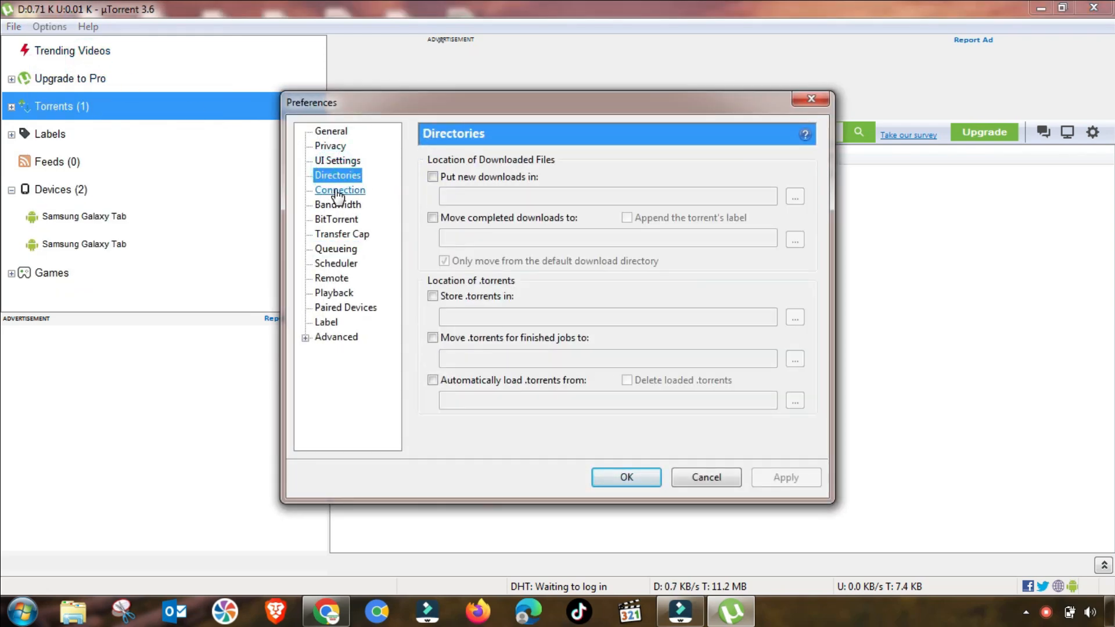
pyautogui.click(340, 189)
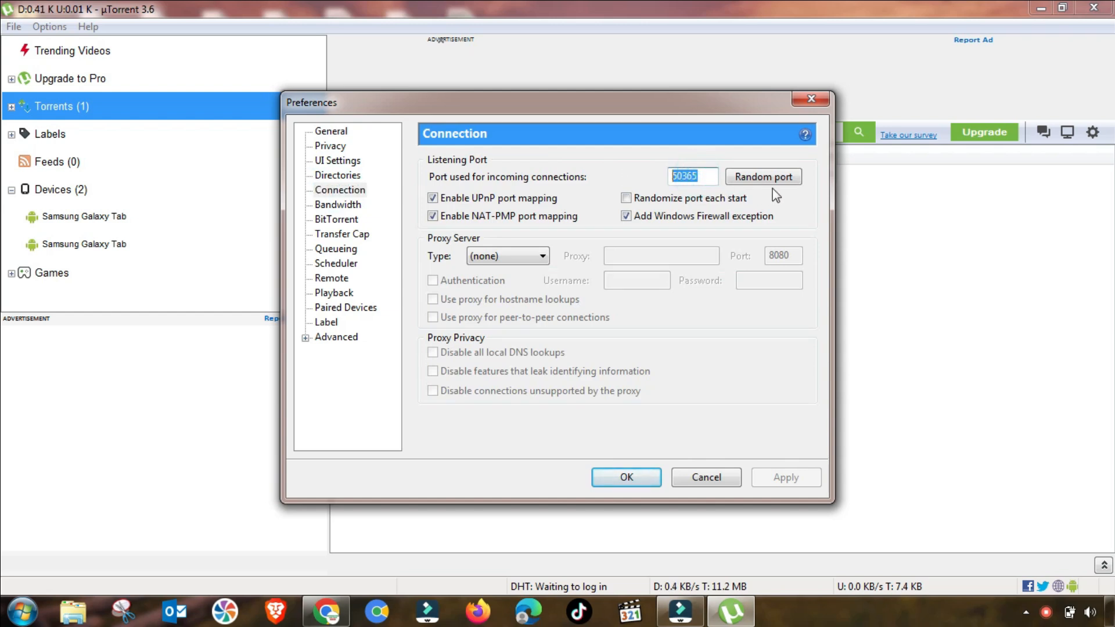
pyautogui.click(762, 177)
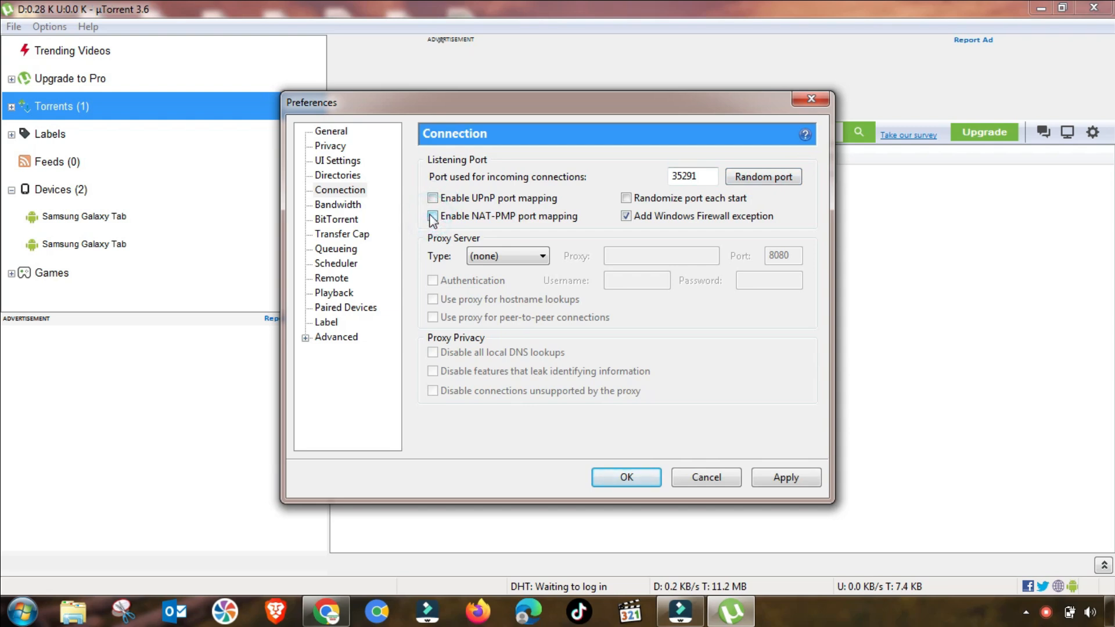
pyautogui.click(433, 216)
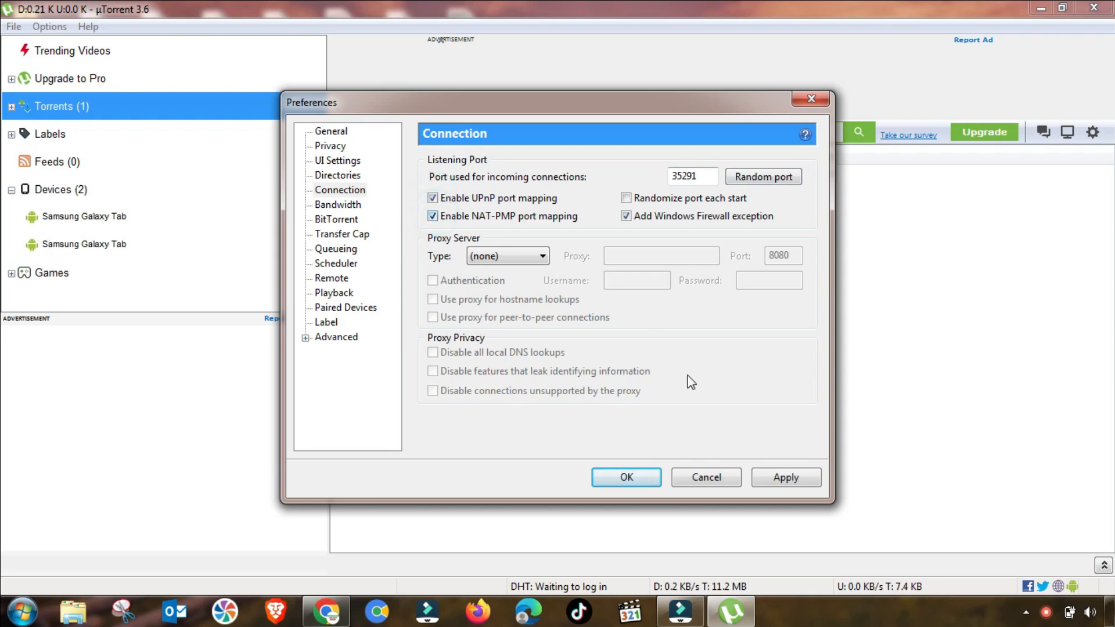
pyautogui.click(787, 478)
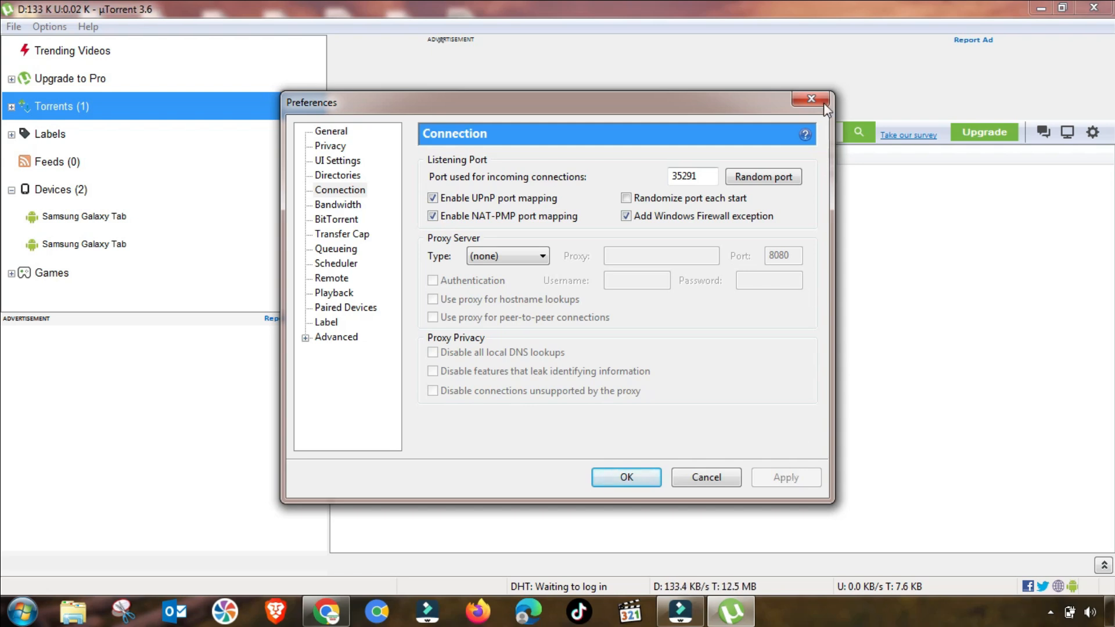
pyautogui.click(811, 98)
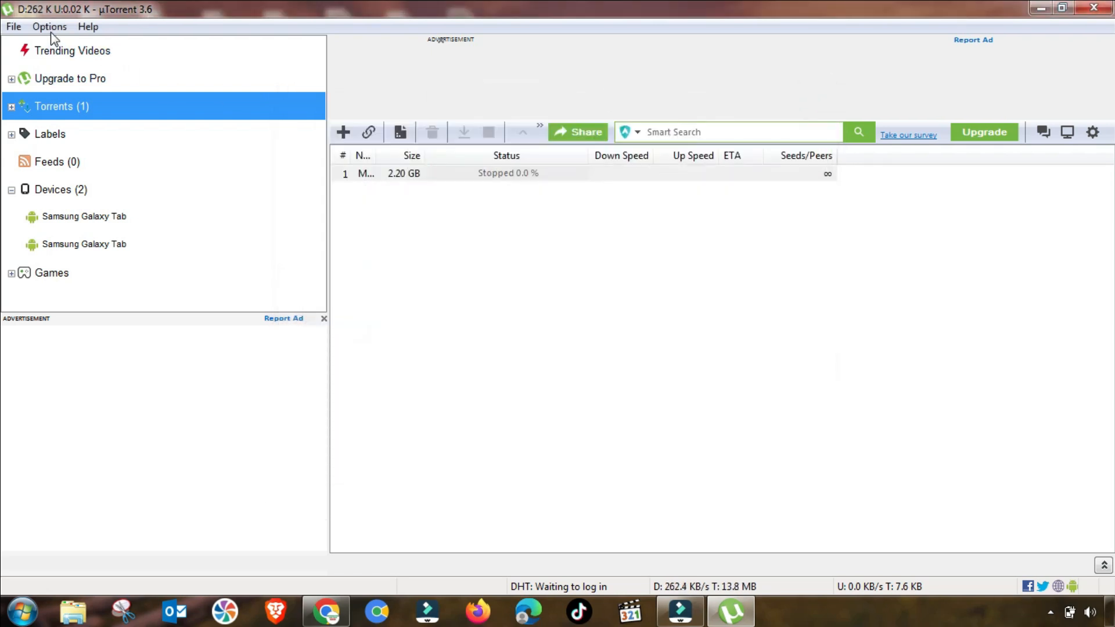
# Reopen Preferences to continue adjusting settings.
pyautogui.click(49, 26)
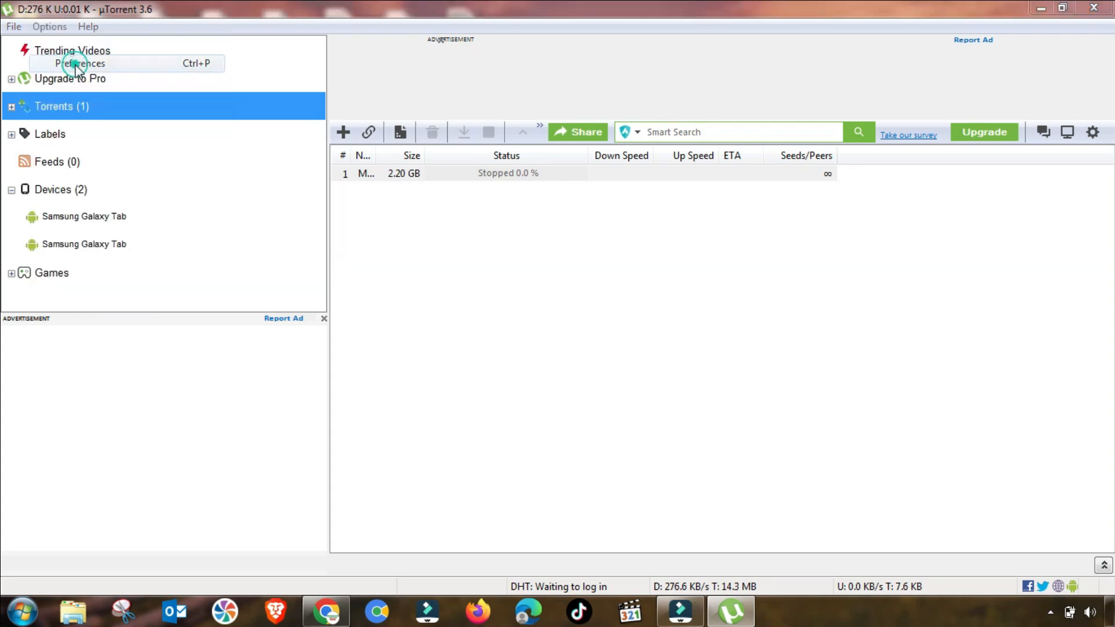
pyautogui.click(81, 62)
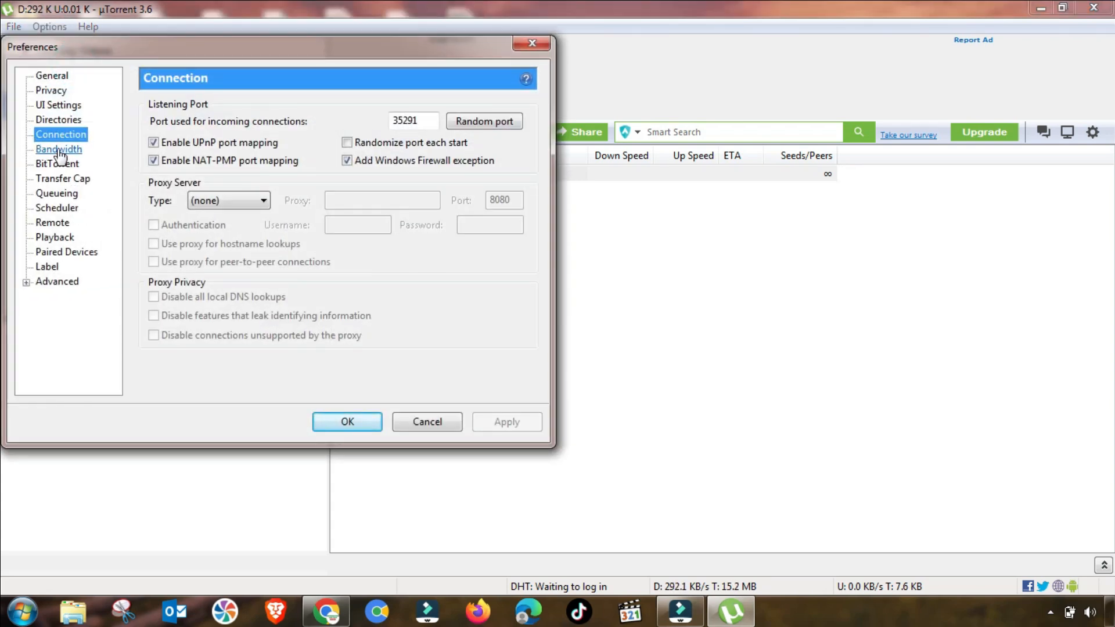
# Set Bandwidth to 100 kB/s upload, 2400 global connections, 350 peers per torrent and 4 upload slots.
pyautogui.click(58, 150)
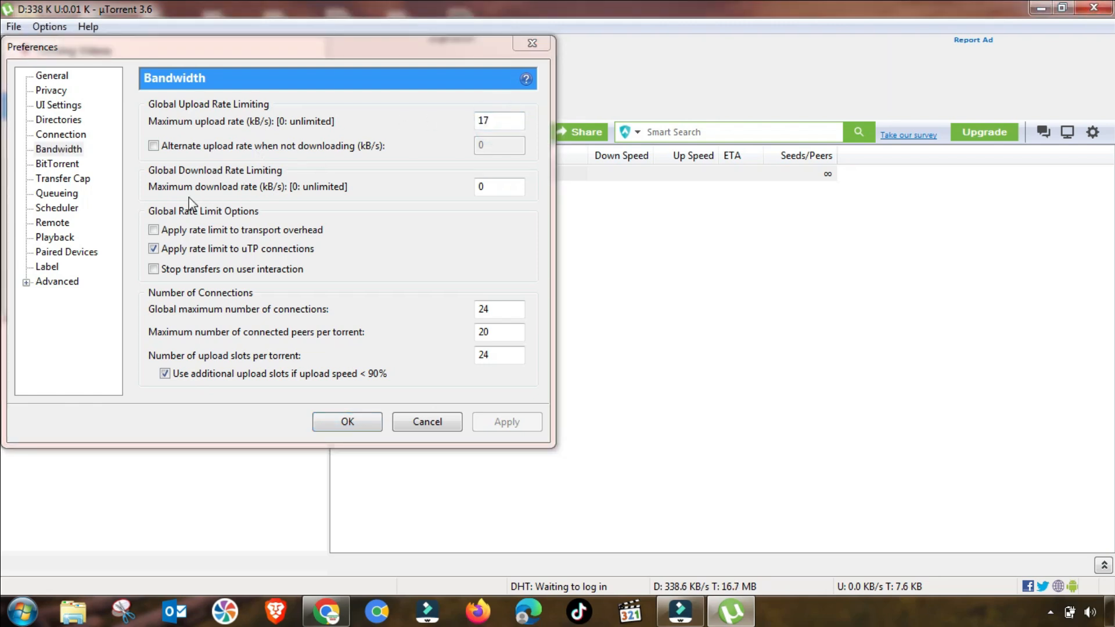
pyautogui.click(499, 120)
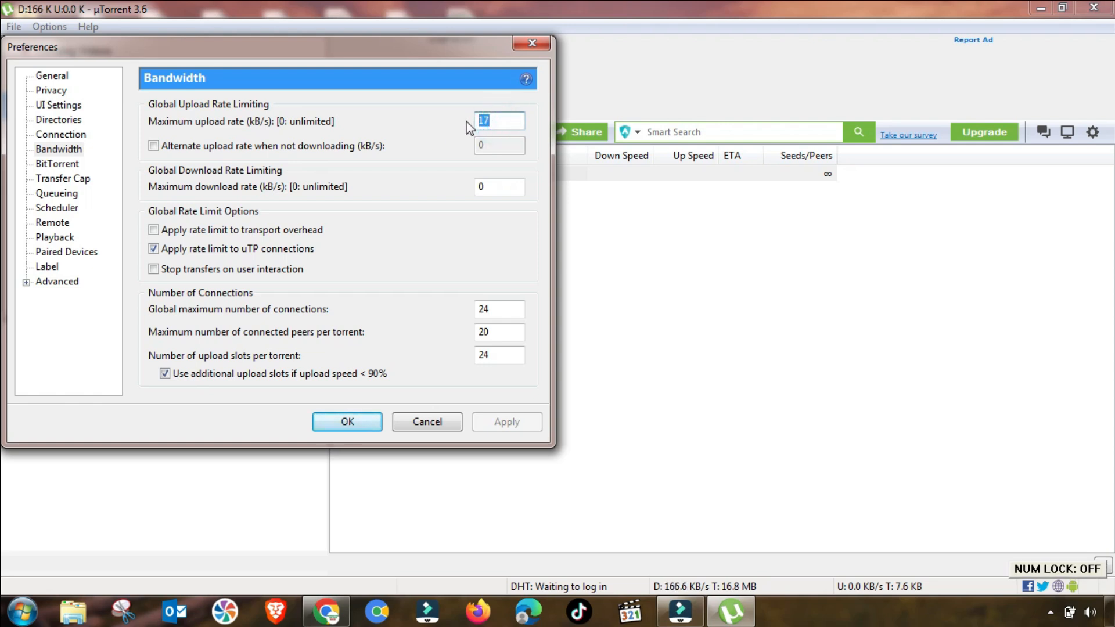
pyautogui.write('100')
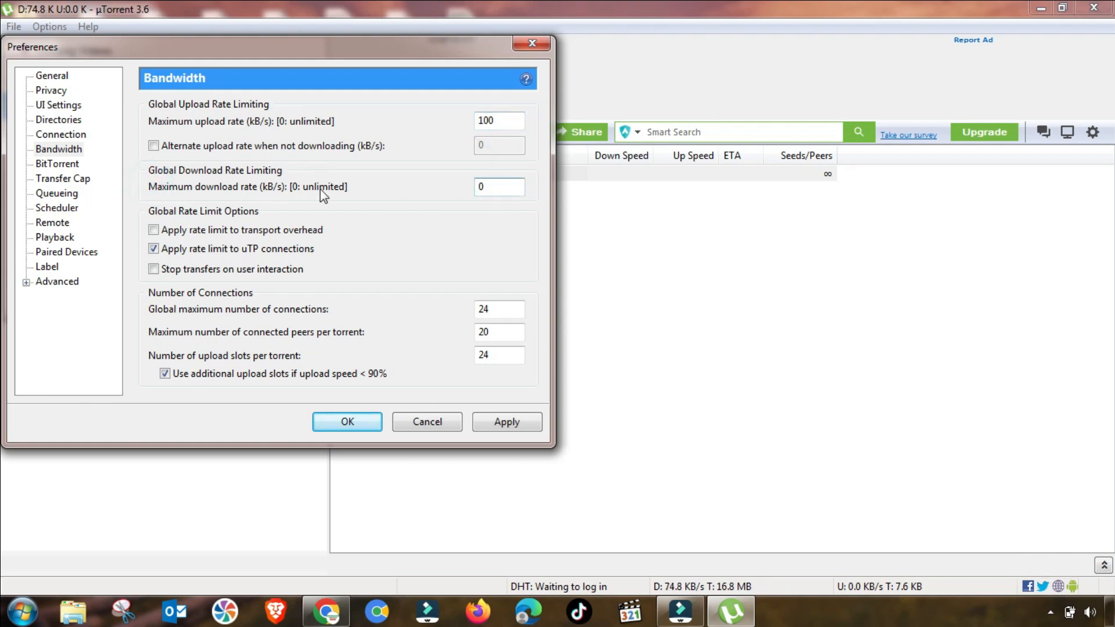
pyautogui.click(498, 186)
pyautogui.write('00')
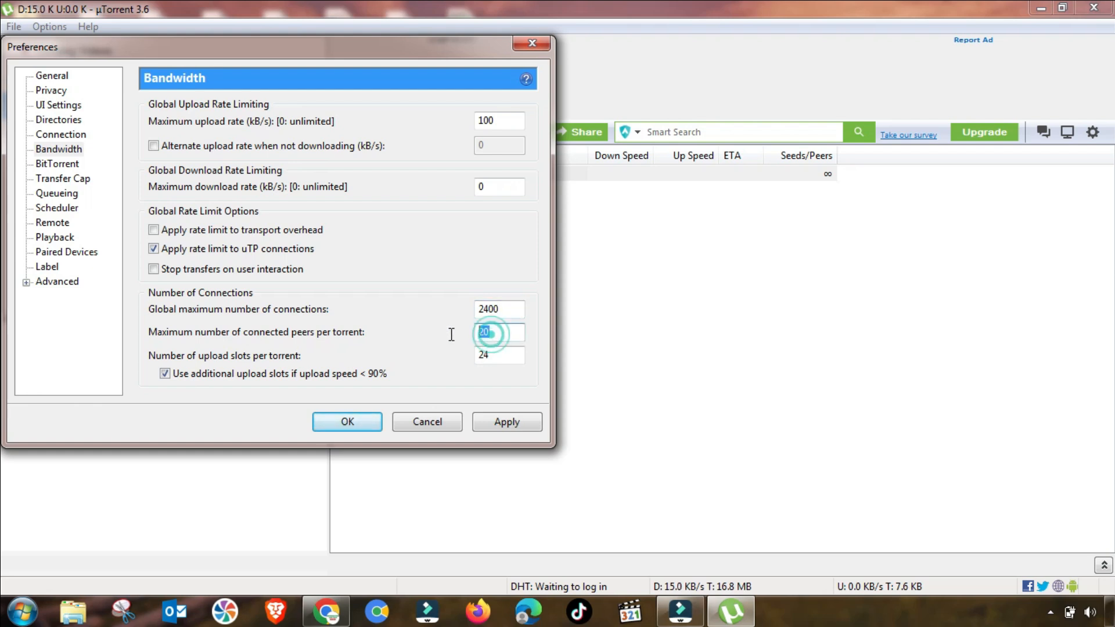
pyautogui.write('35')
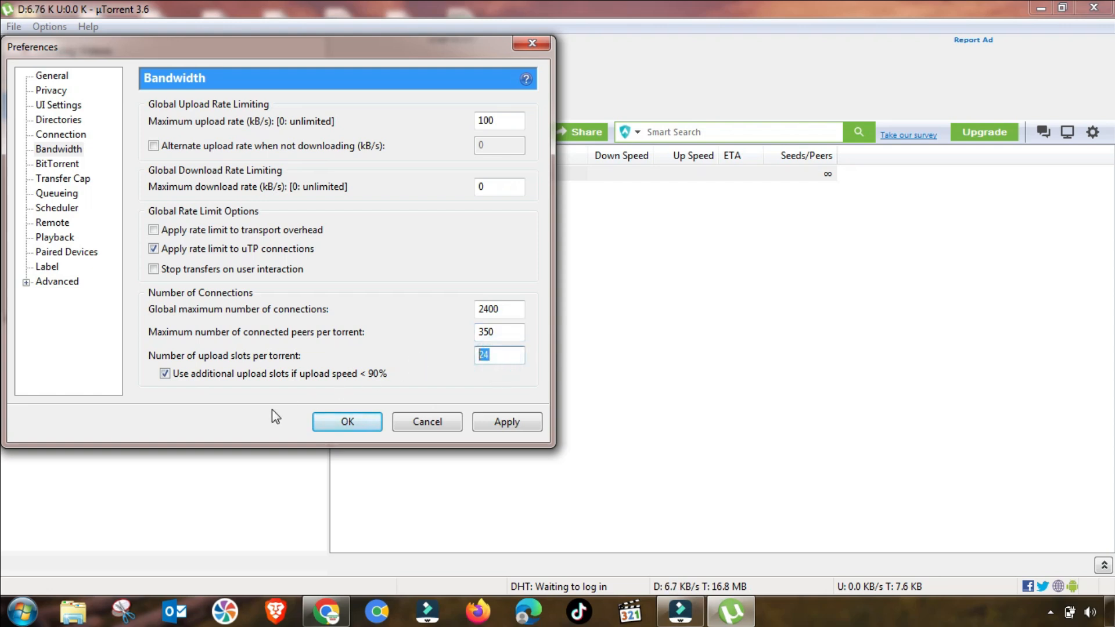
pyautogui.write('4')
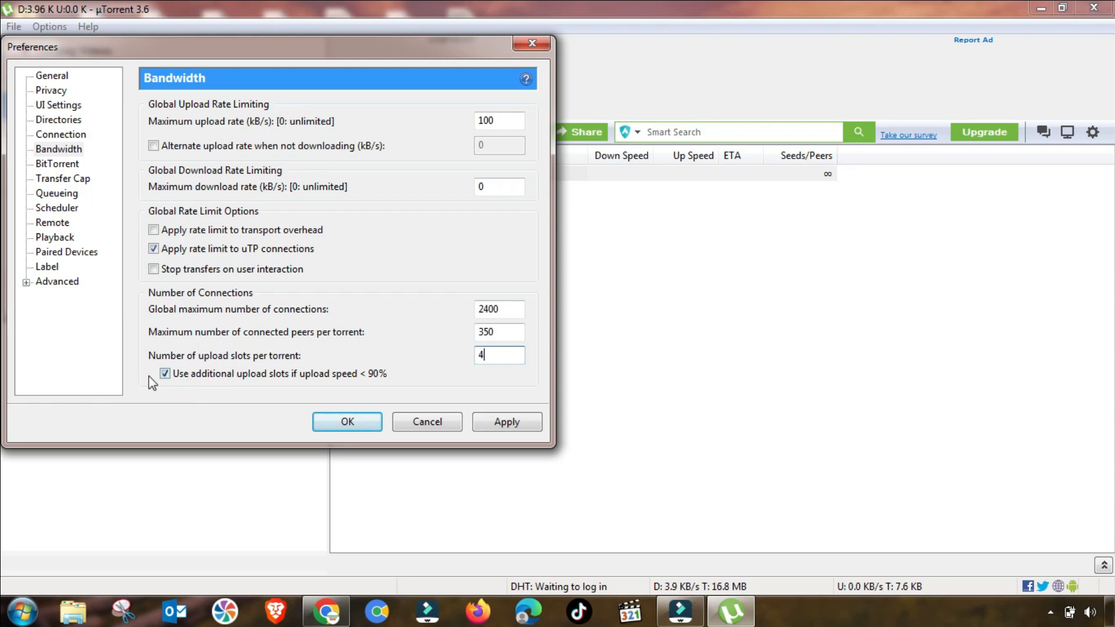
pyautogui.click(507, 422)
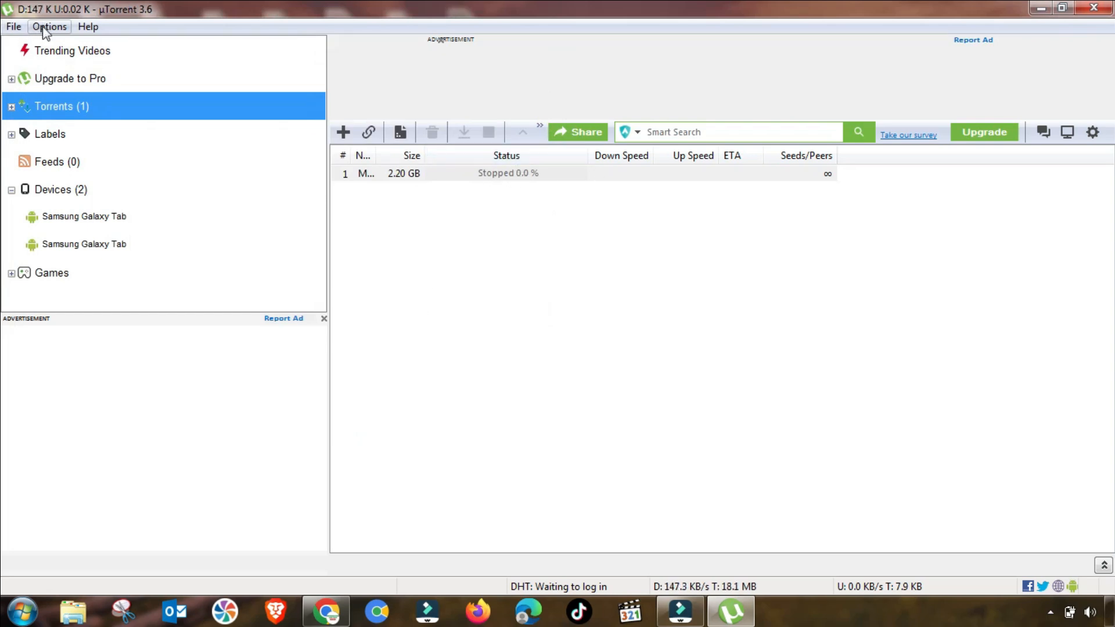
# Set Queueing to 2 active torrents and 2 active downloads with zero seeding goals, and apply.
pyautogui.click(49, 27)
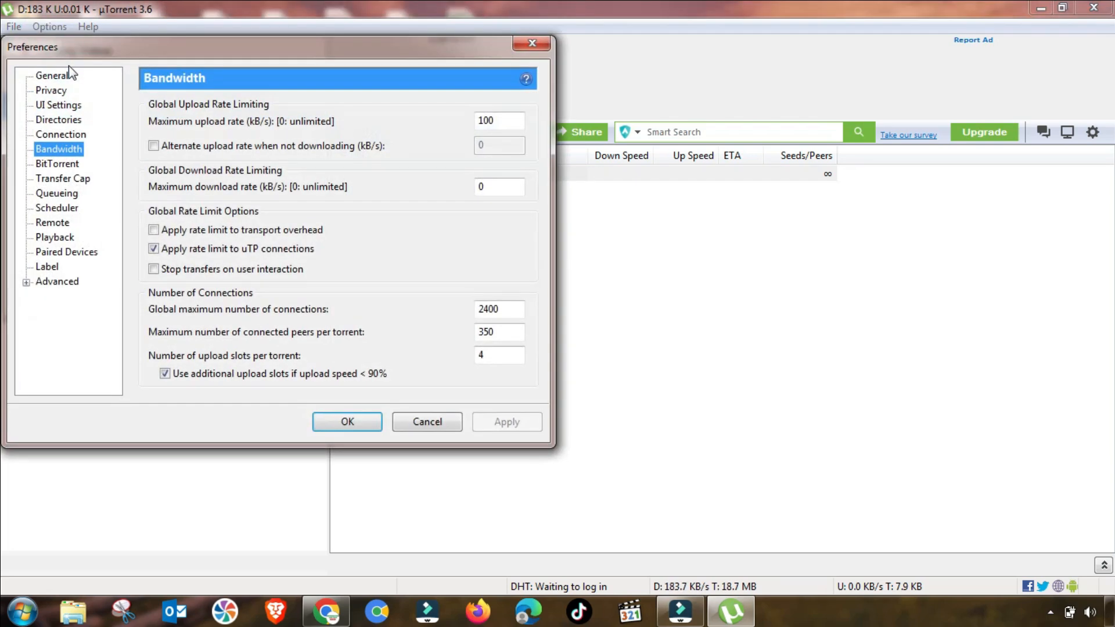
pyautogui.moveTo(56, 194)
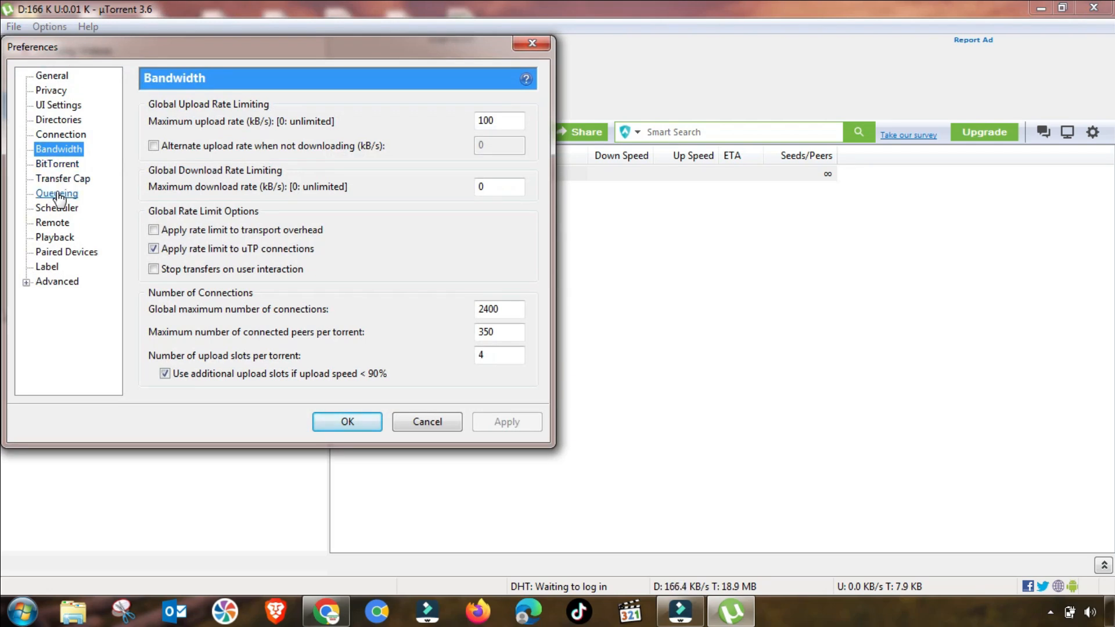
pyautogui.click(56, 193)
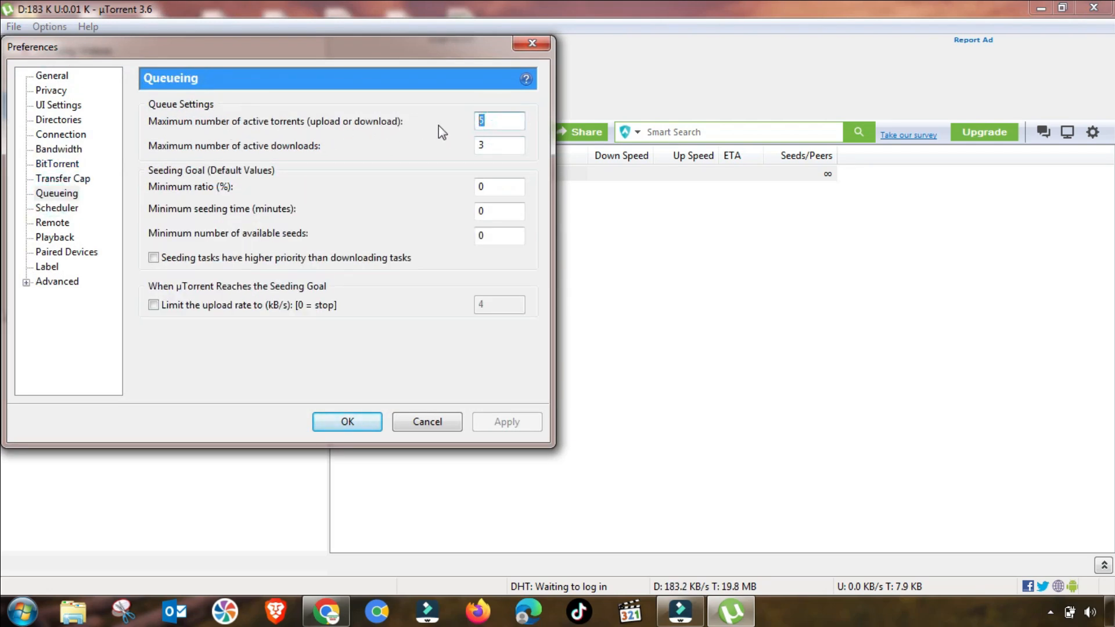
pyautogui.write('1')
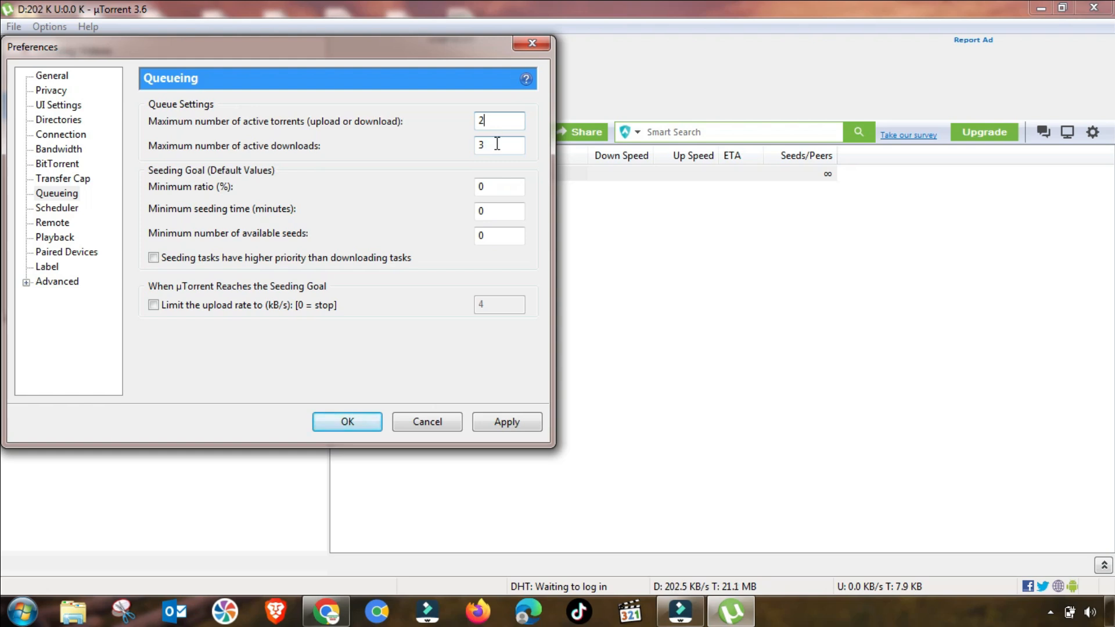
pyautogui.tripleClick(498, 145)
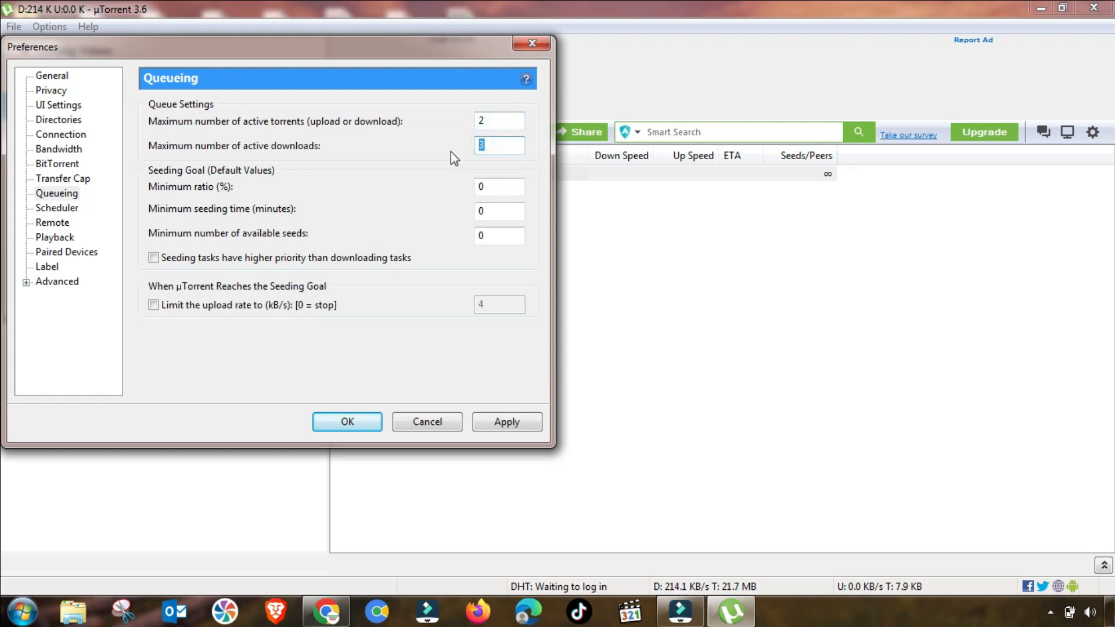
pyautogui.write('2')
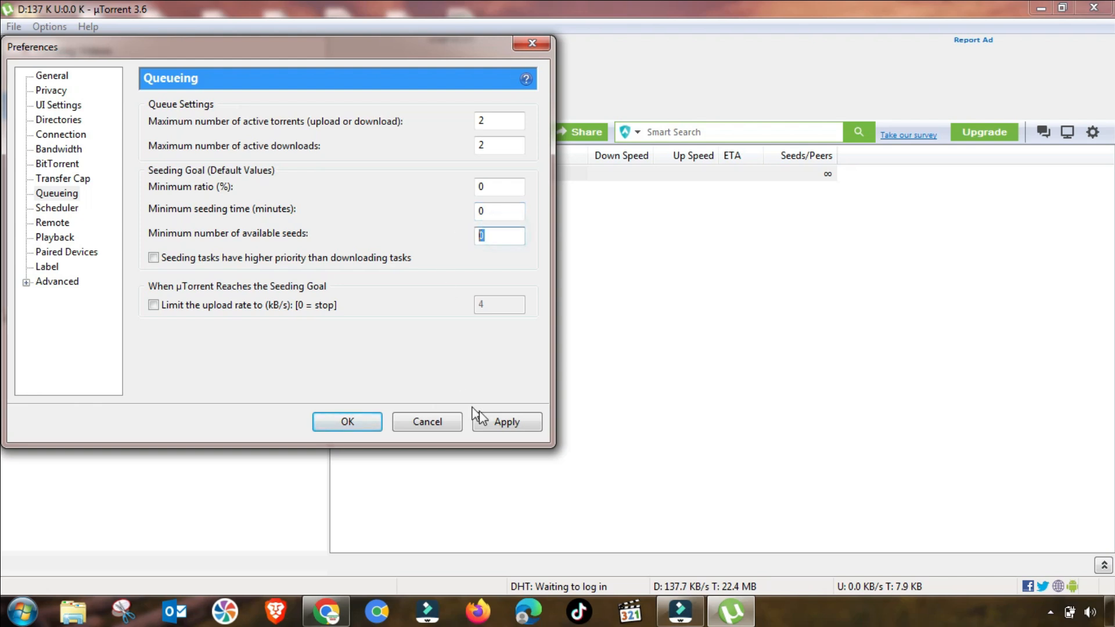
pyautogui.click(506, 421)
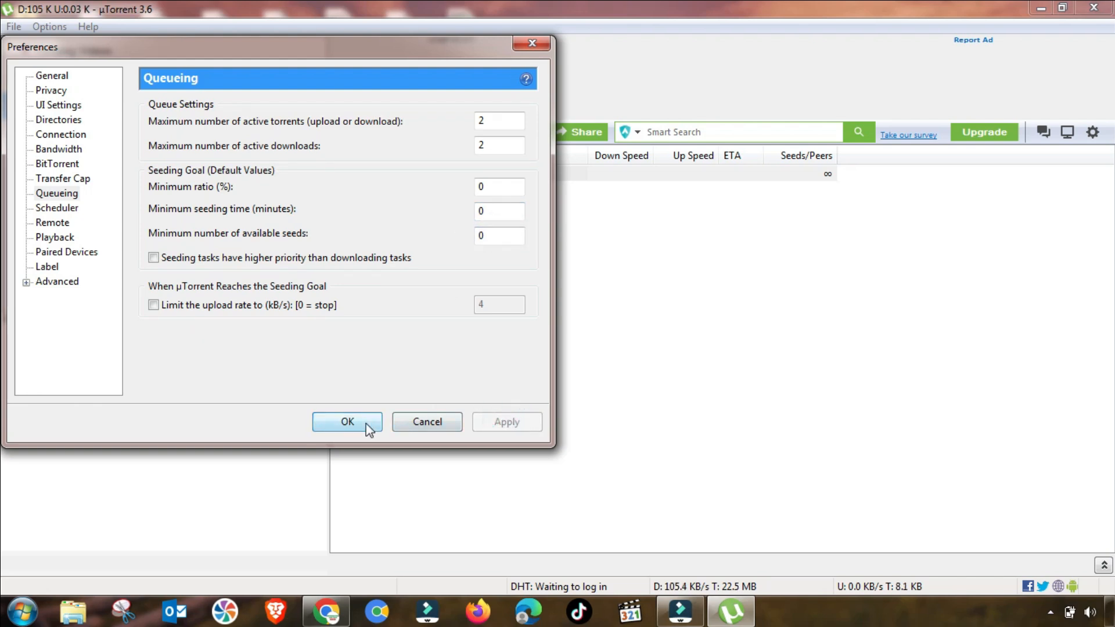
# Close Preferences and reopen it on the Advanced settings page.
pyautogui.click(347, 422)
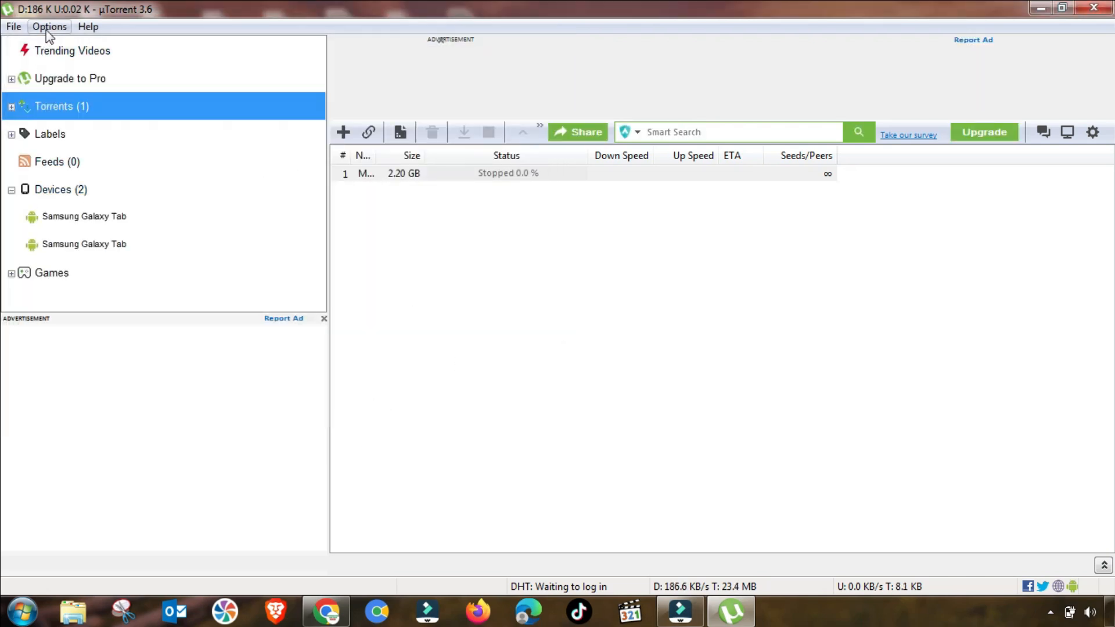
pyautogui.click(49, 27)
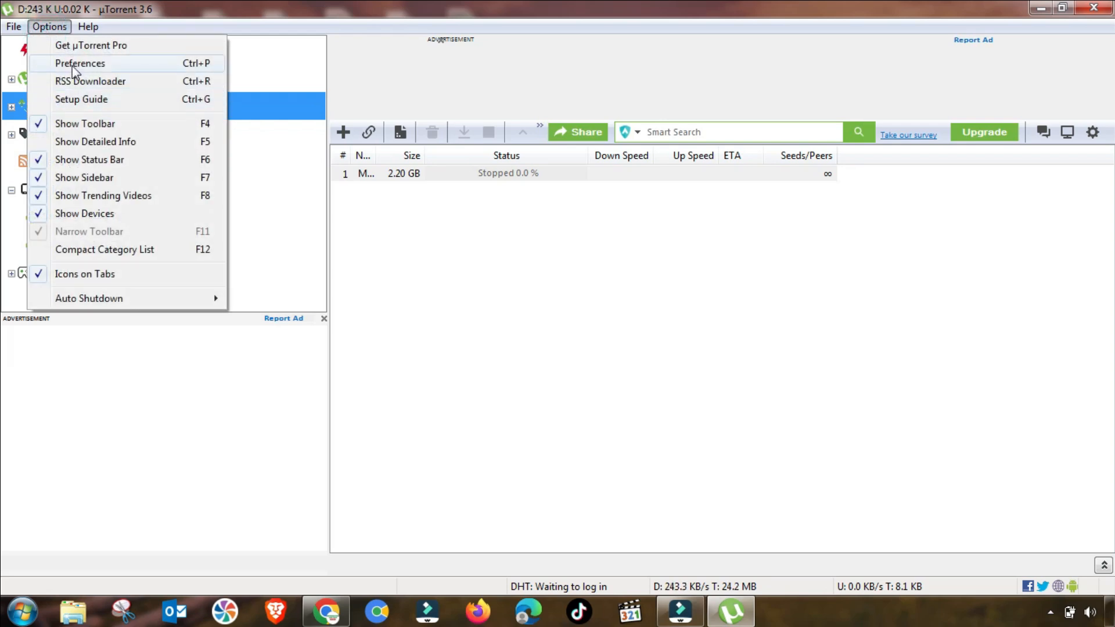
pyautogui.click(80, 63)
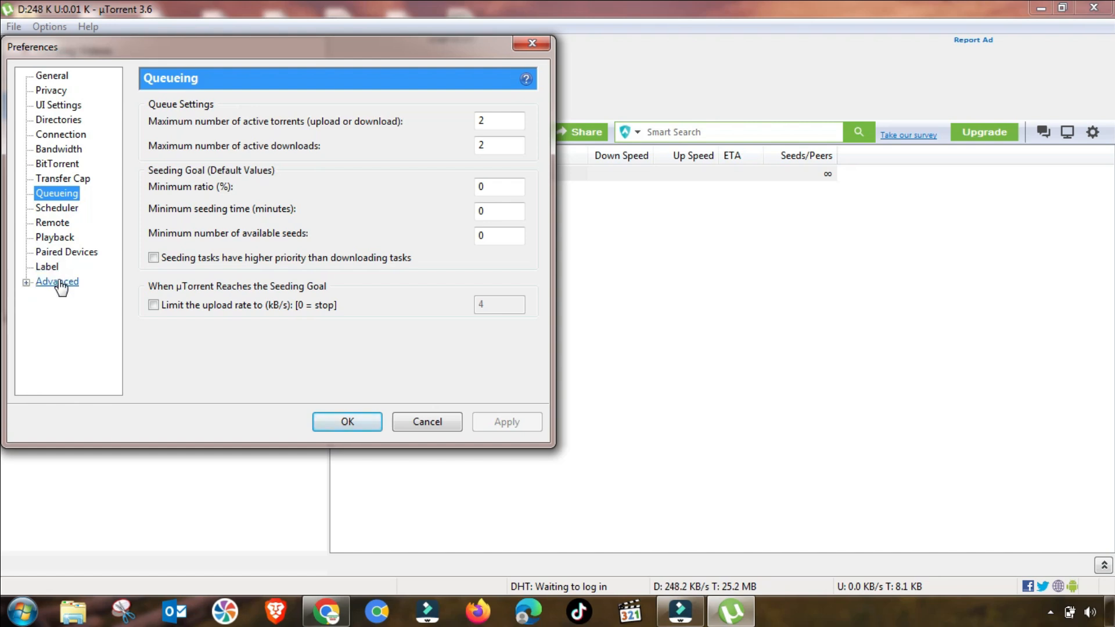
pyautogui.click(56, 282)
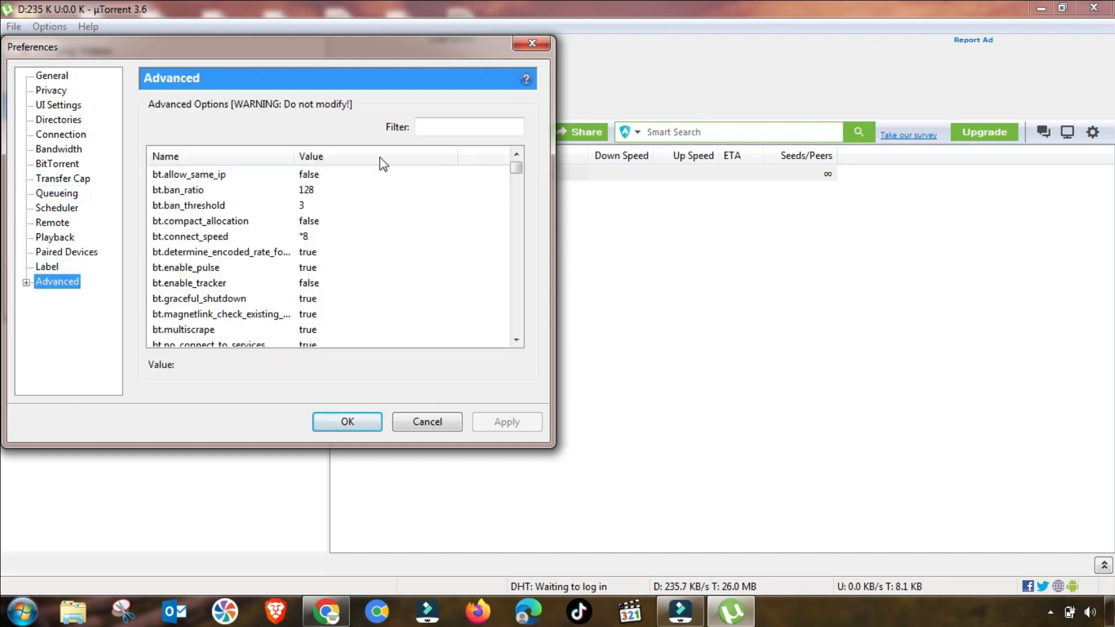
# Set bt.connect_speed to 80, then filter the advanced list for net entries.
pyautogui.write('bt')
pyautogui.write('80')
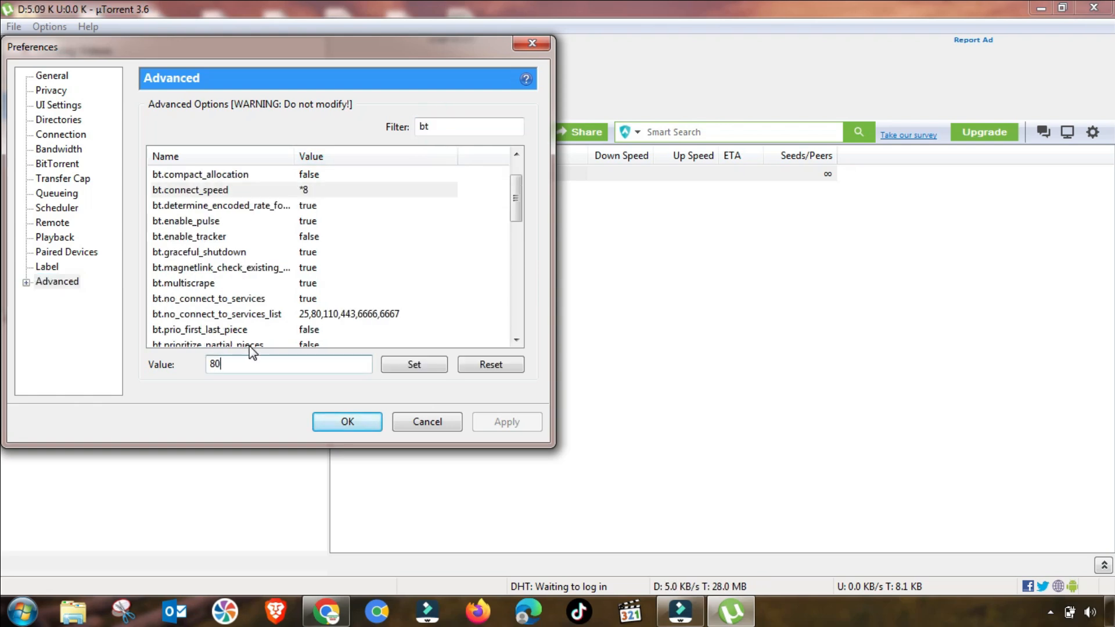
pyautogui.click(217, 364)
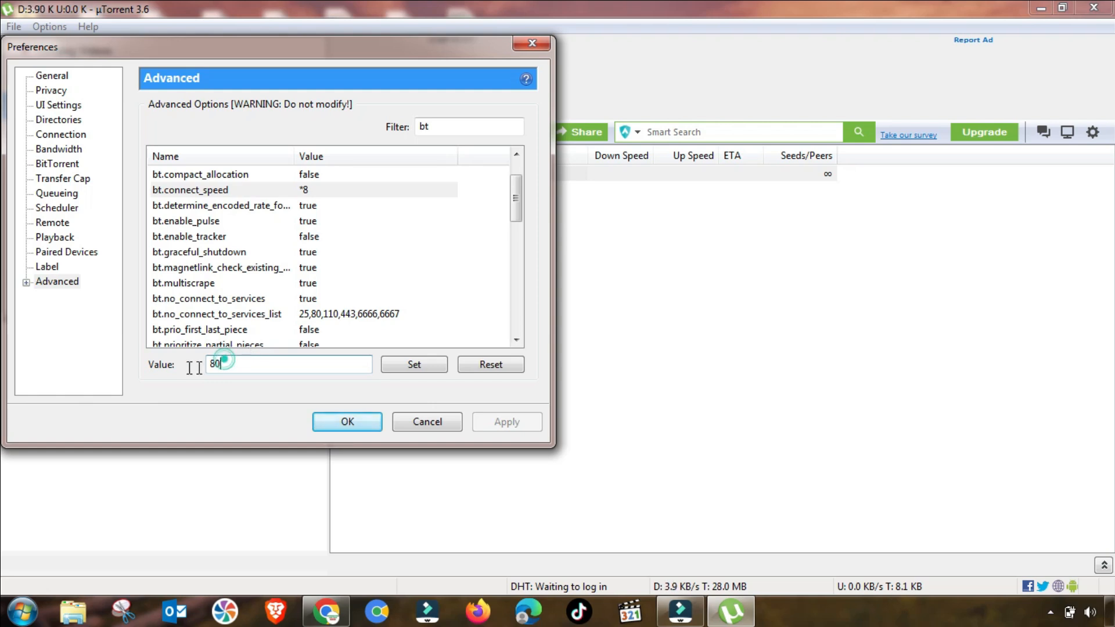
pyautogui.click(414, 364)
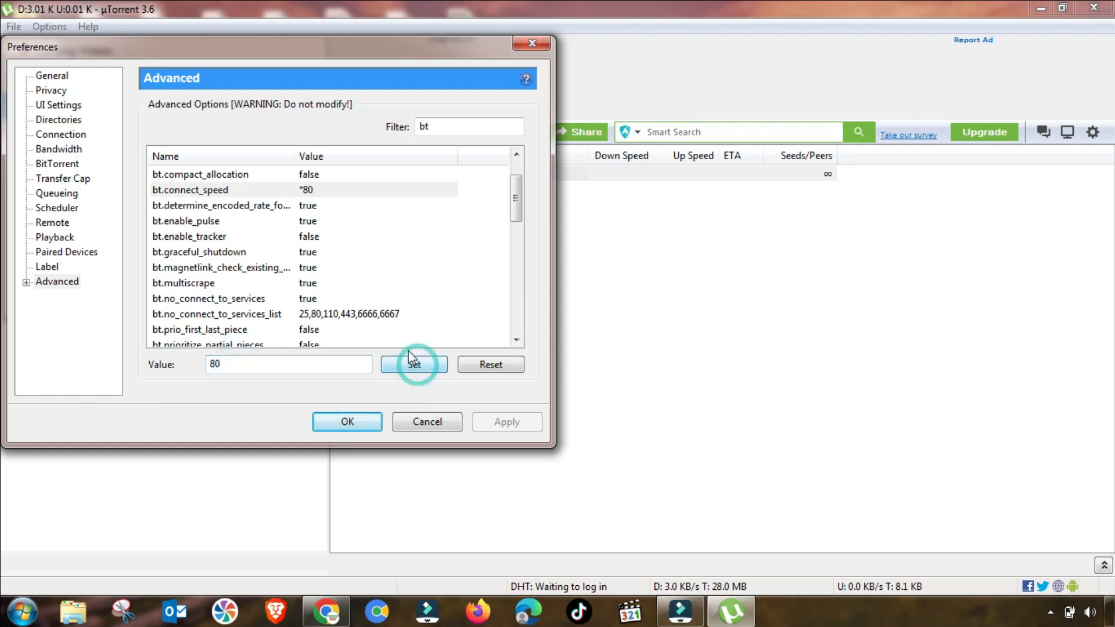
pyautogui.click(221, 189)
pyautogui.write('n')
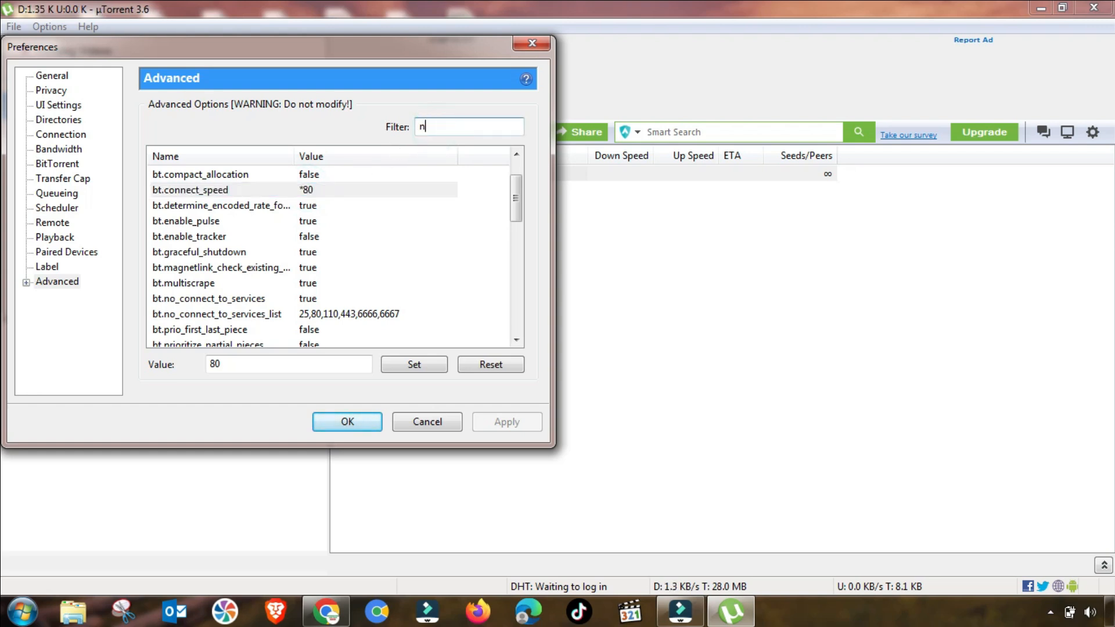
pyautogui.write('et')
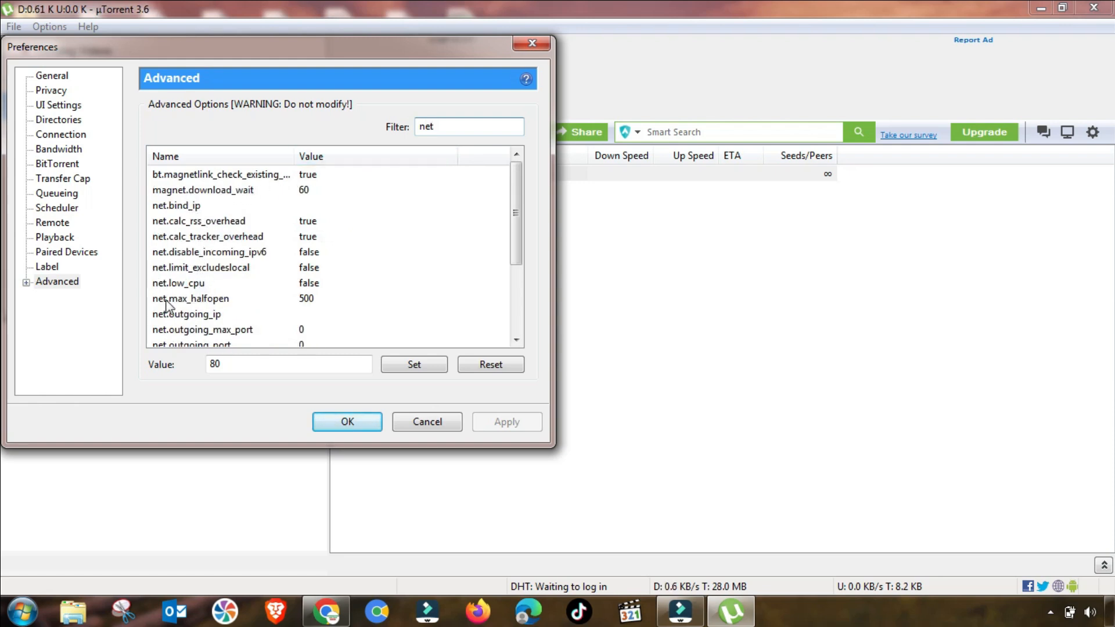
# Change net.max_halfopen from 500 to 100 and confirm.
pyautogui.click(191, 298)
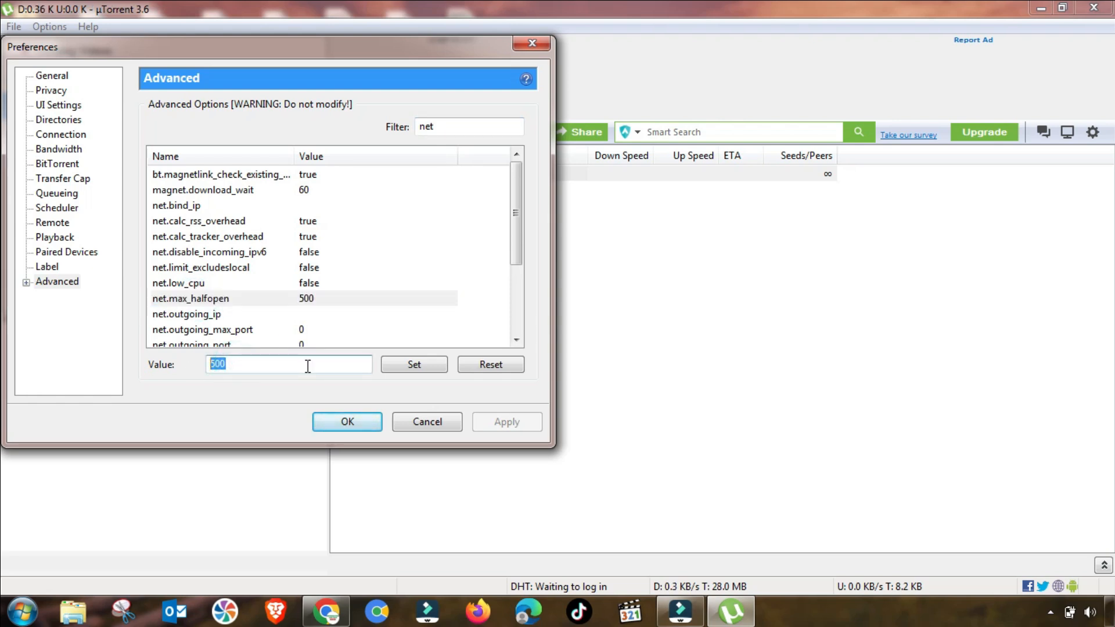
pyautogui.write('10')
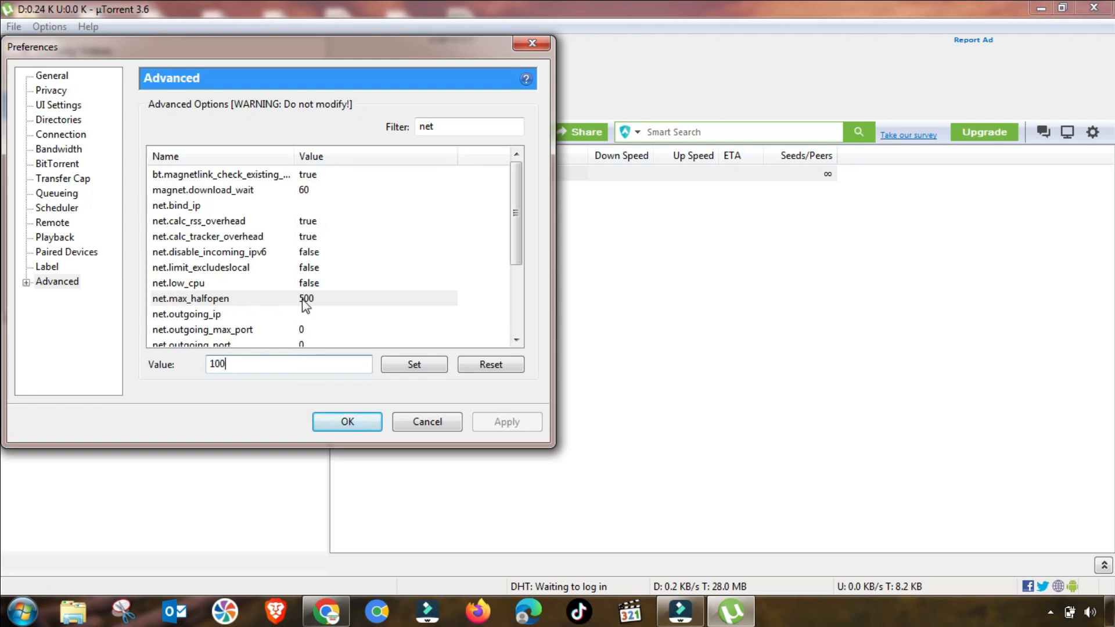
pyautogui.click(413, 364)
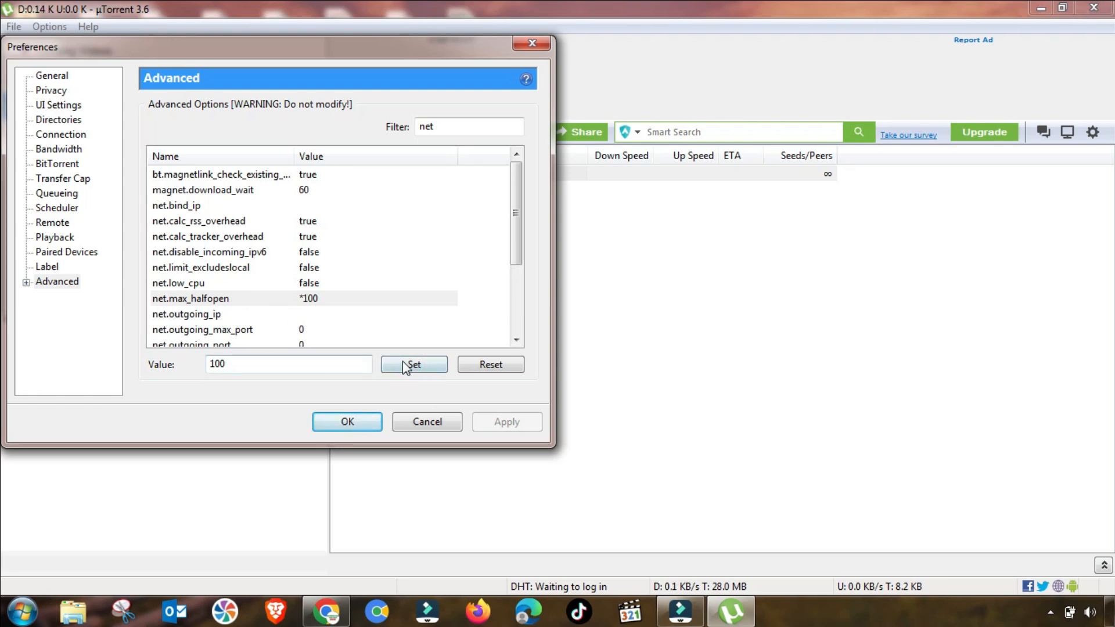
pyautogui.click(346, 422)
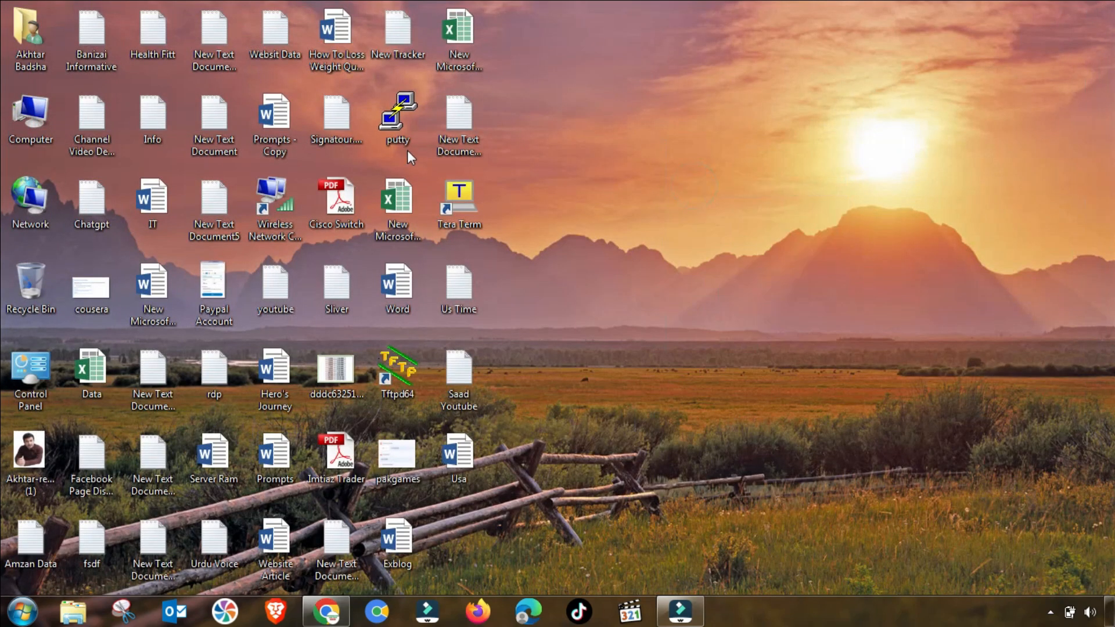
# View the New Tracker file's announce URL list in Notepad and return to µTorrent.
pyautogui.doubleClick(398, 34)
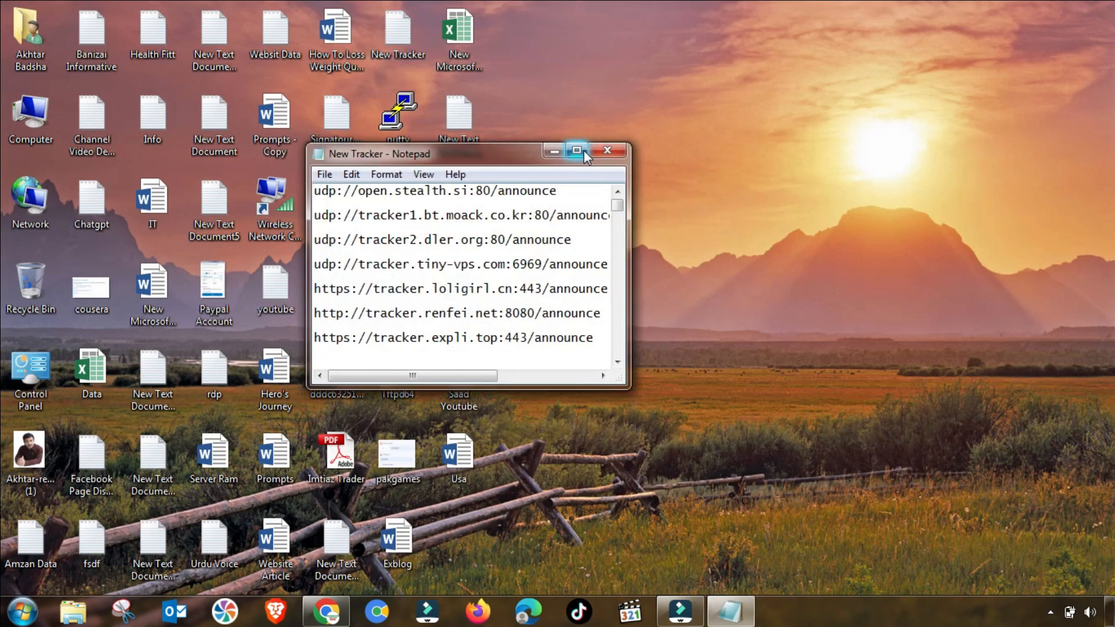
pyautogui.click(577, 150)
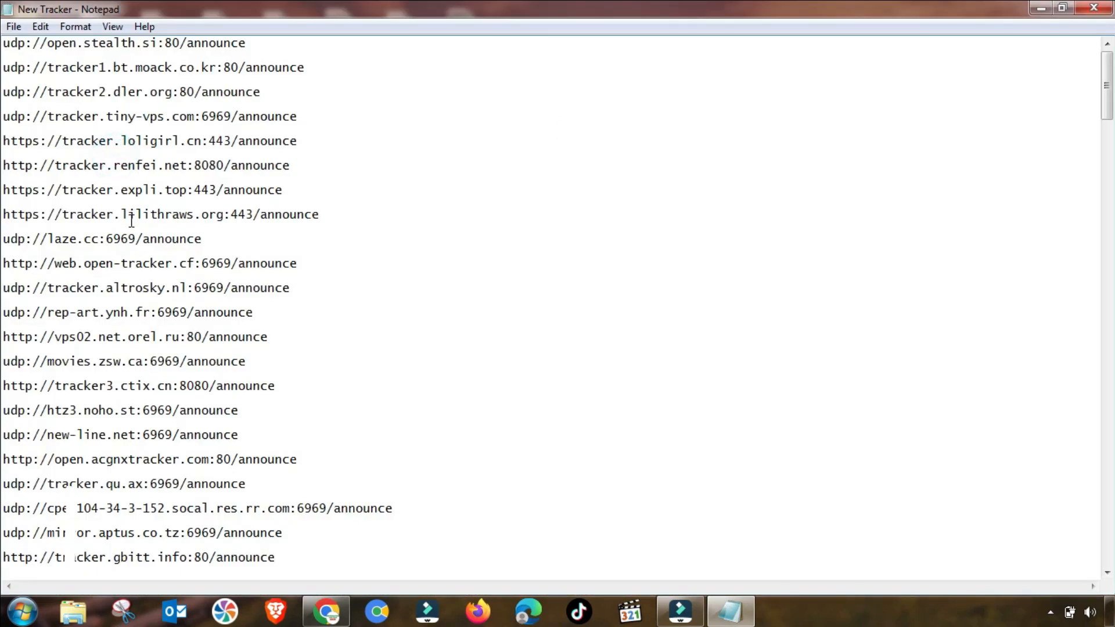
pyautogui.scroll(-3)
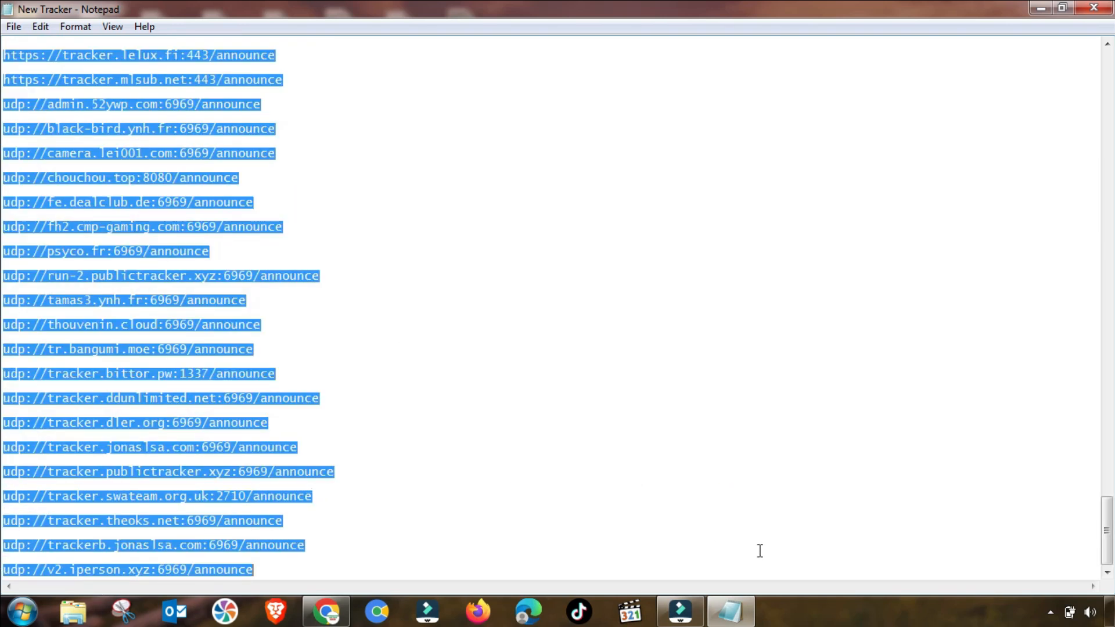
pyautogui.click(1050, 612)
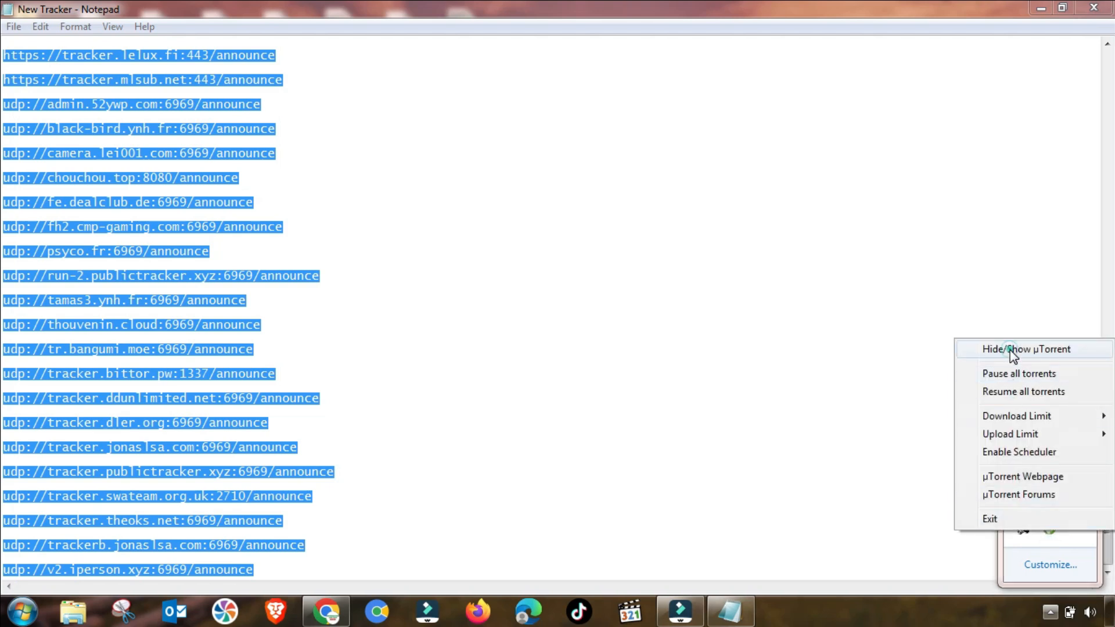
# Replace the Office torrent's old tracker with the copied tracker URL list.
pyautogui.click(1027, 348)
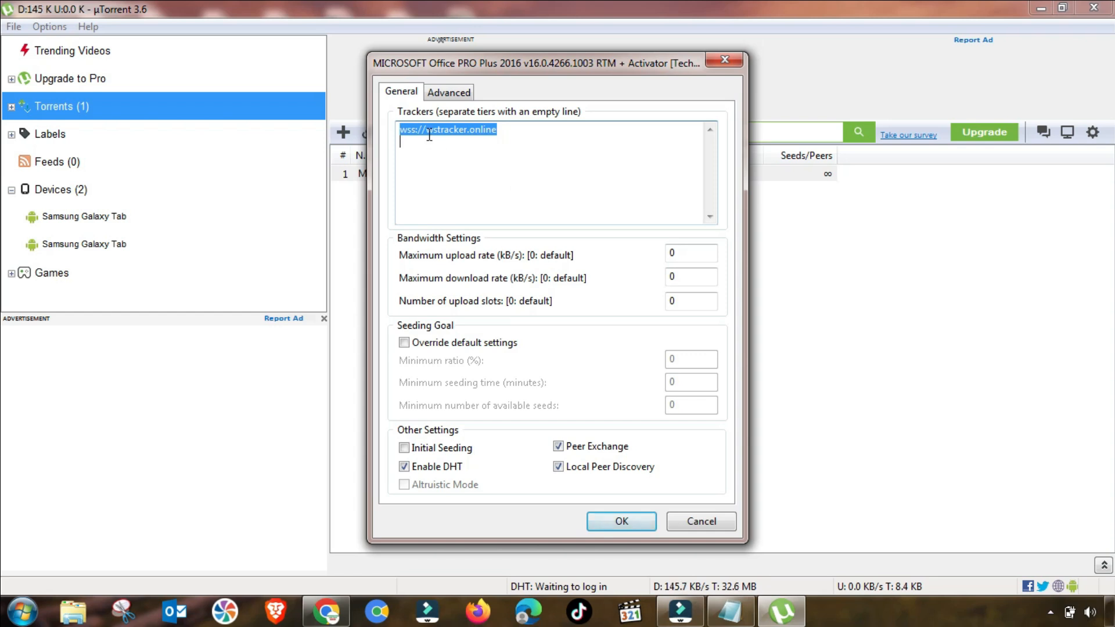
pyautogui.press('Delete')
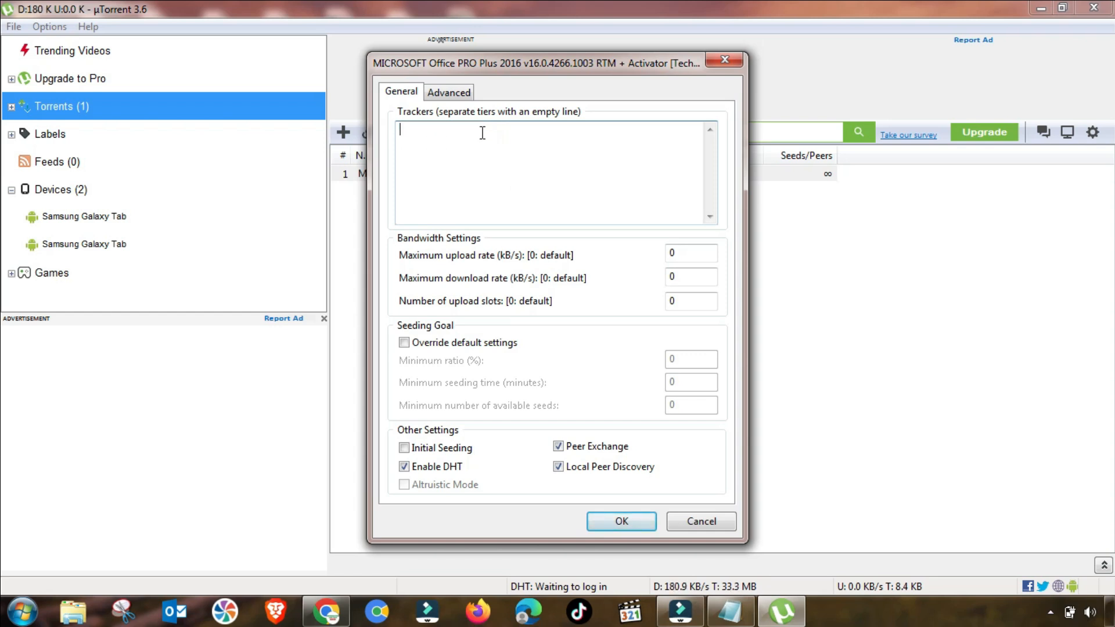
pyautogui.write('udp://tracker.swateam.org.uk:2710/announce')
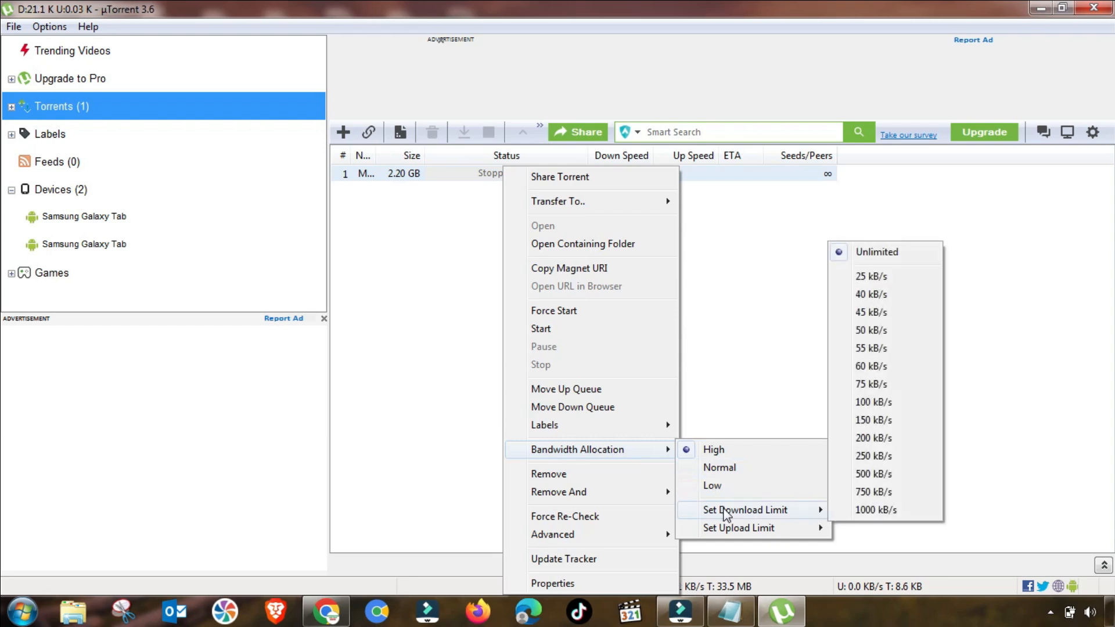
pyautogui.moveTo(730, 528)
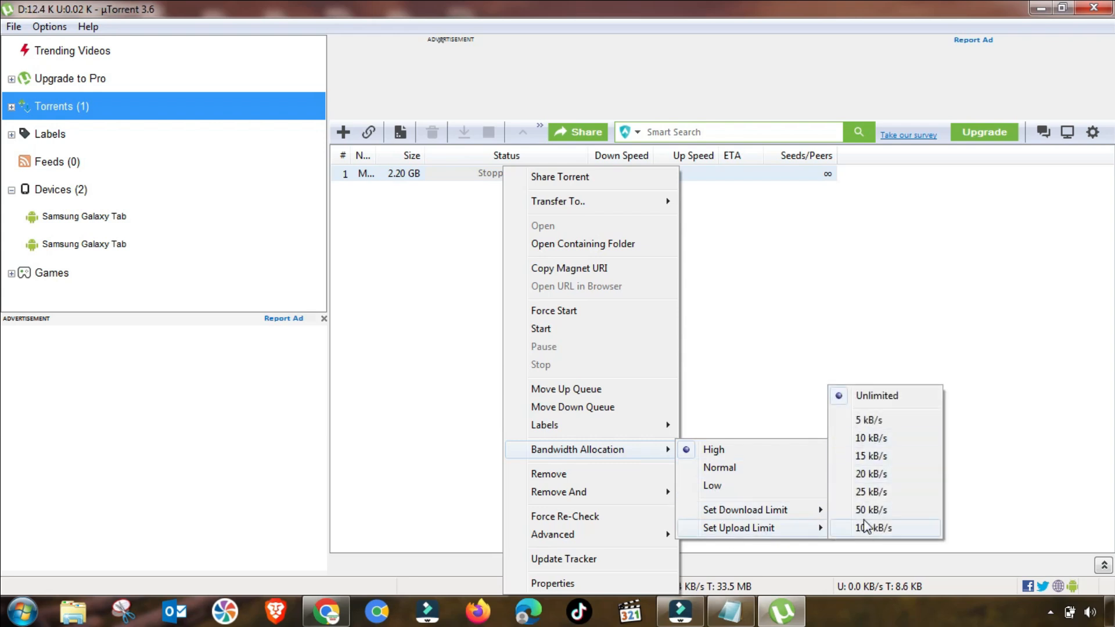
# Cap the Office torrent's upload speed at the largest preset limit.
pyautogui.click(872, 527)
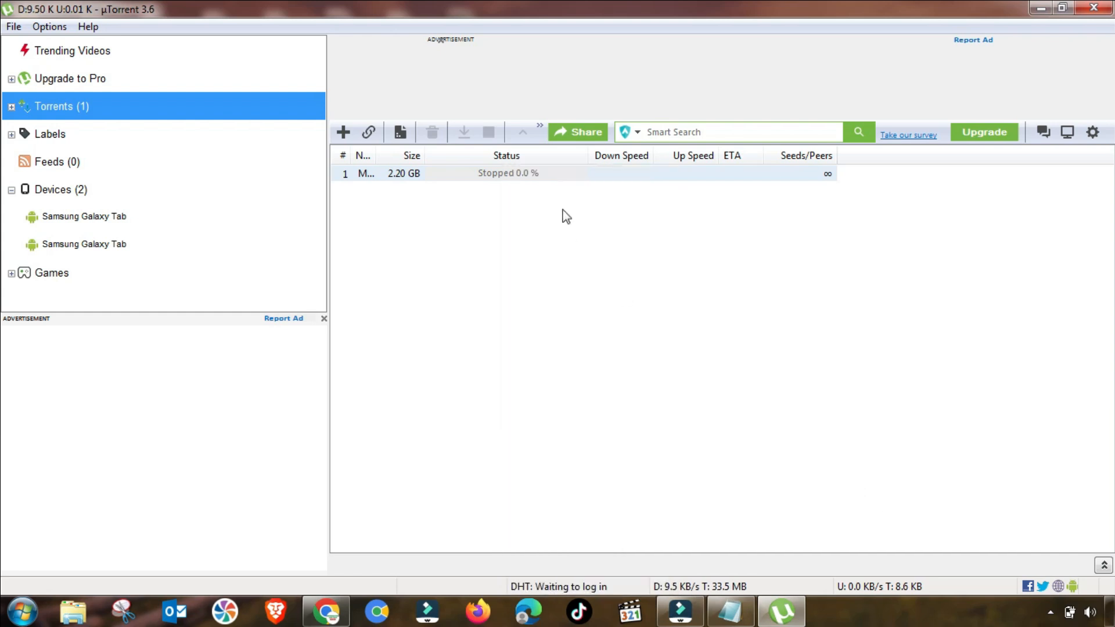
pyautogui.moveTo(412, 180)
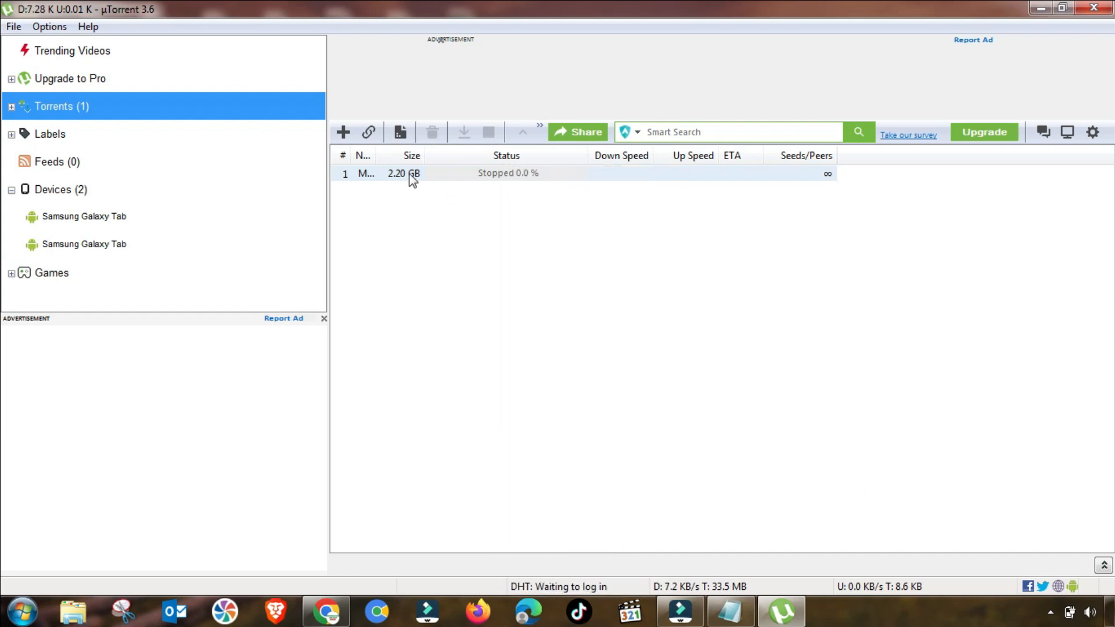
# Start the Office torrent so it downloads at about 94 kB/s.
pyautogui.rightClick(413, 173)
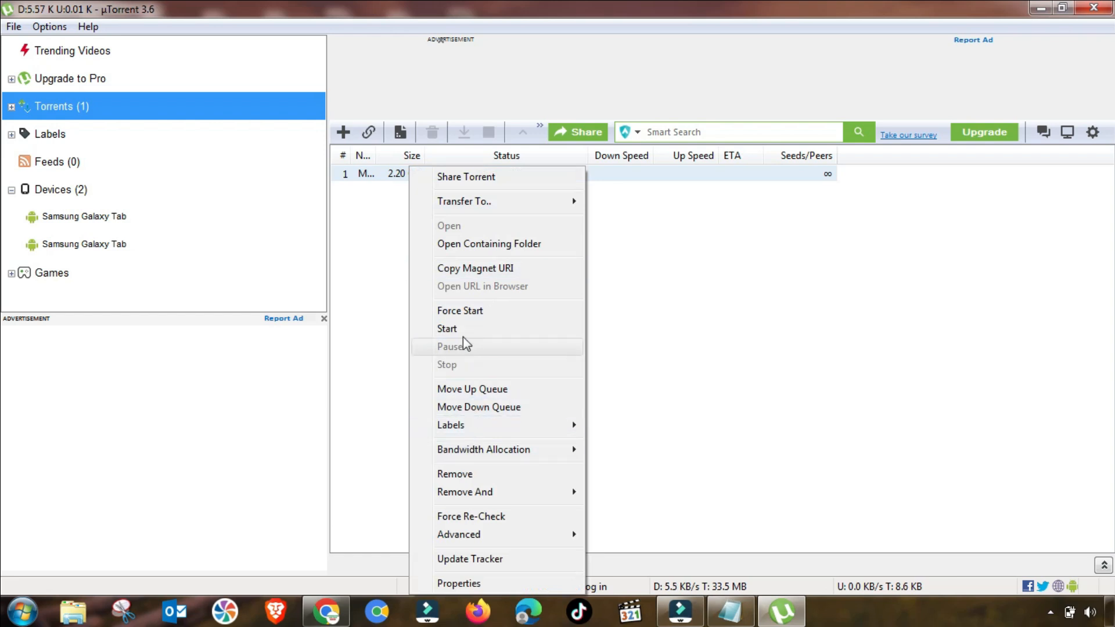
pyautogui.click(447, 327)
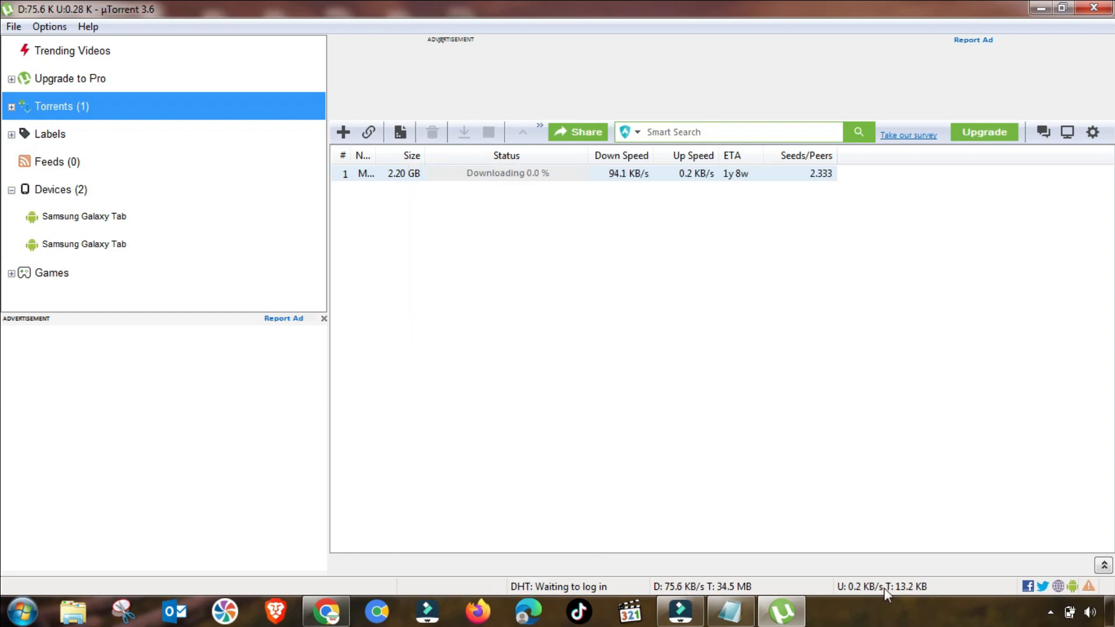